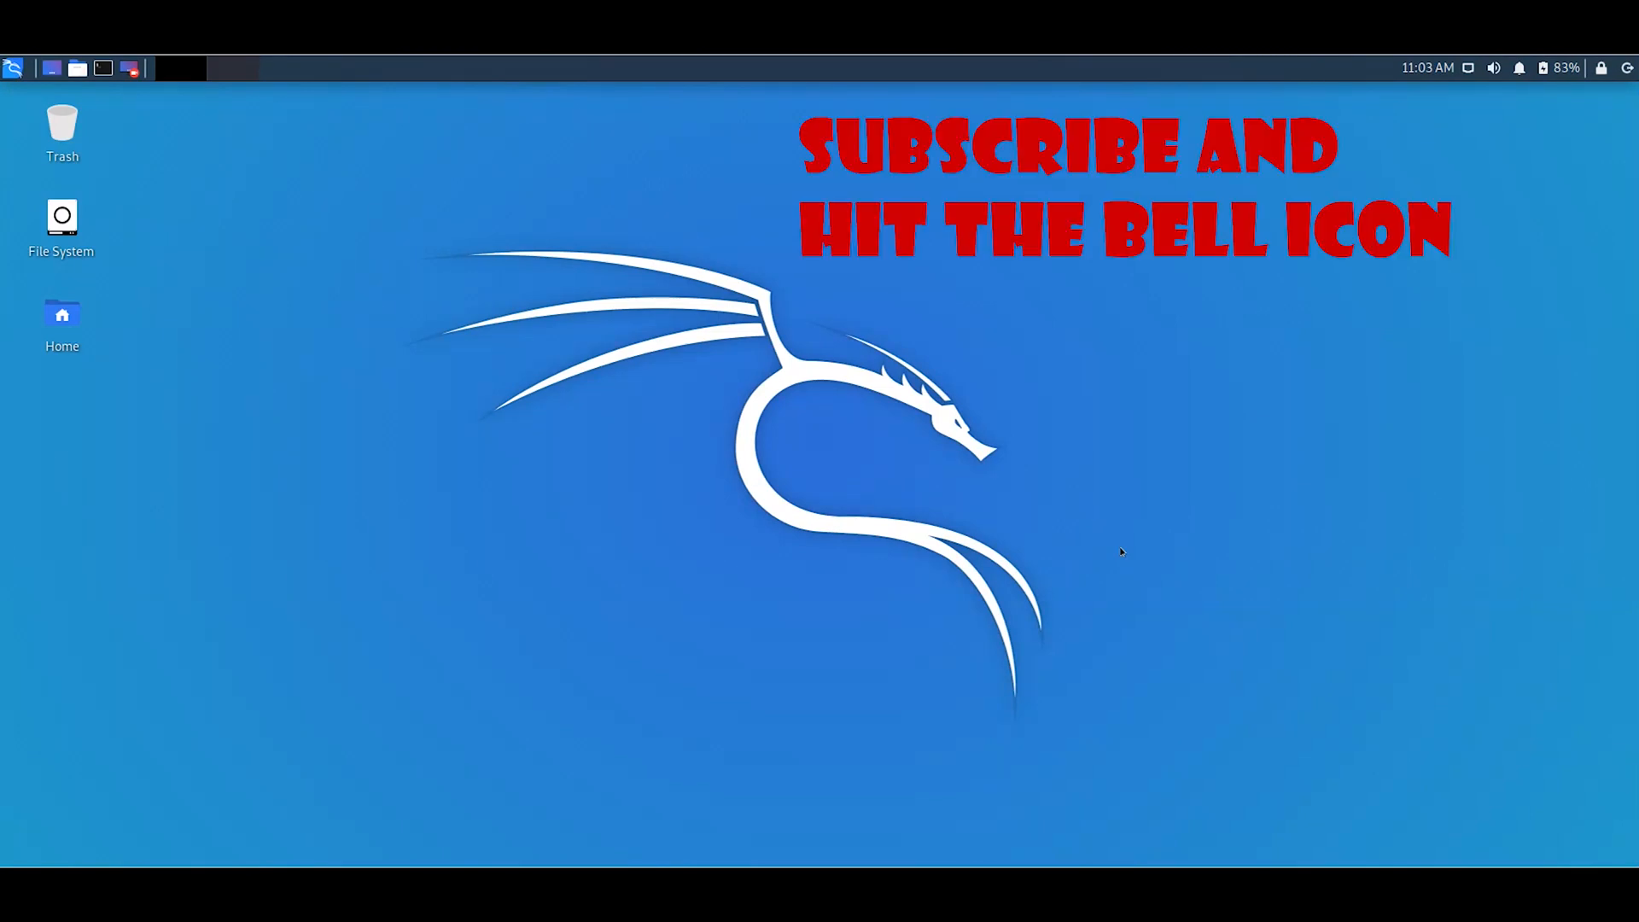
pyautogui.moveTo(646, 337)
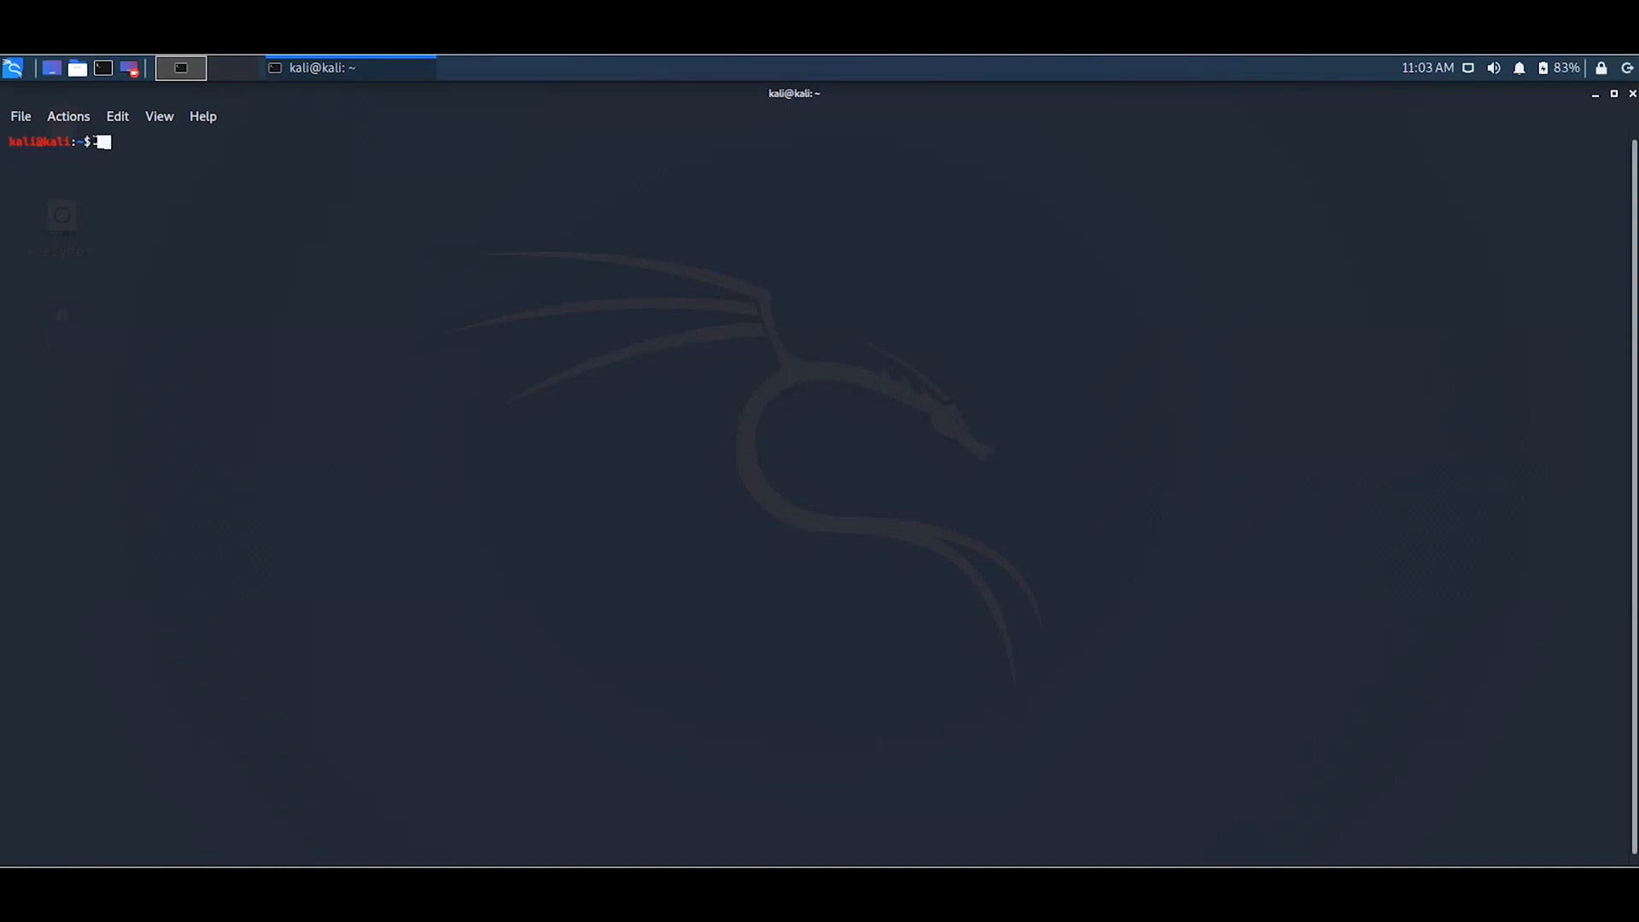
# Run iwconfig then ifconfig, each returning 'command not found'.
pyautogui.write('iwconf')
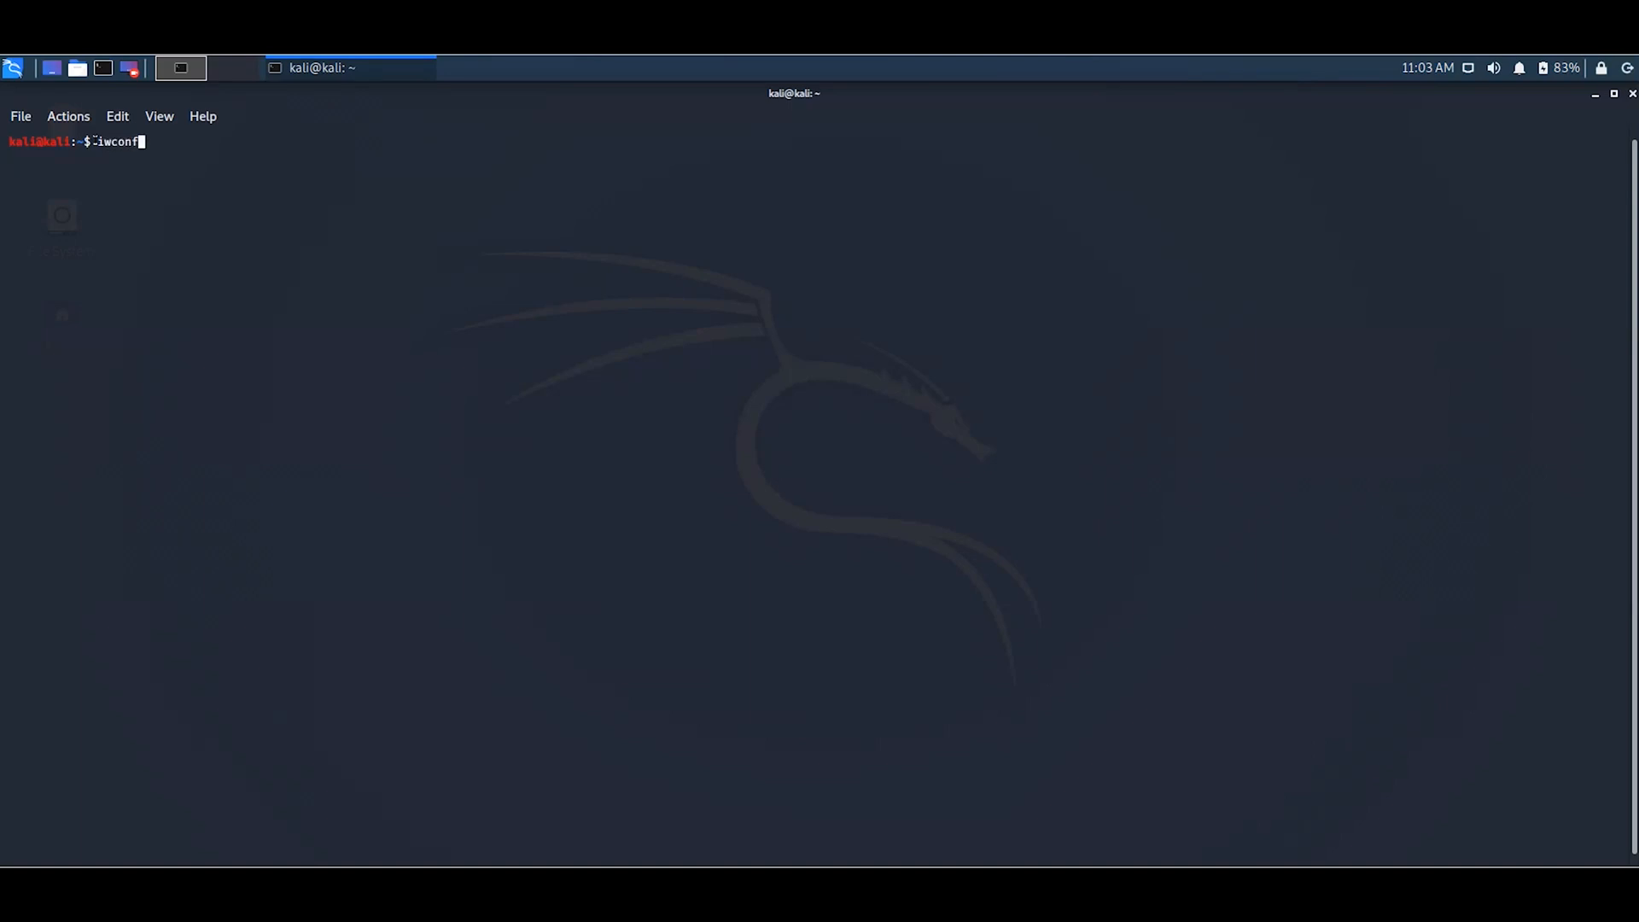
pyautogui.press('Return')
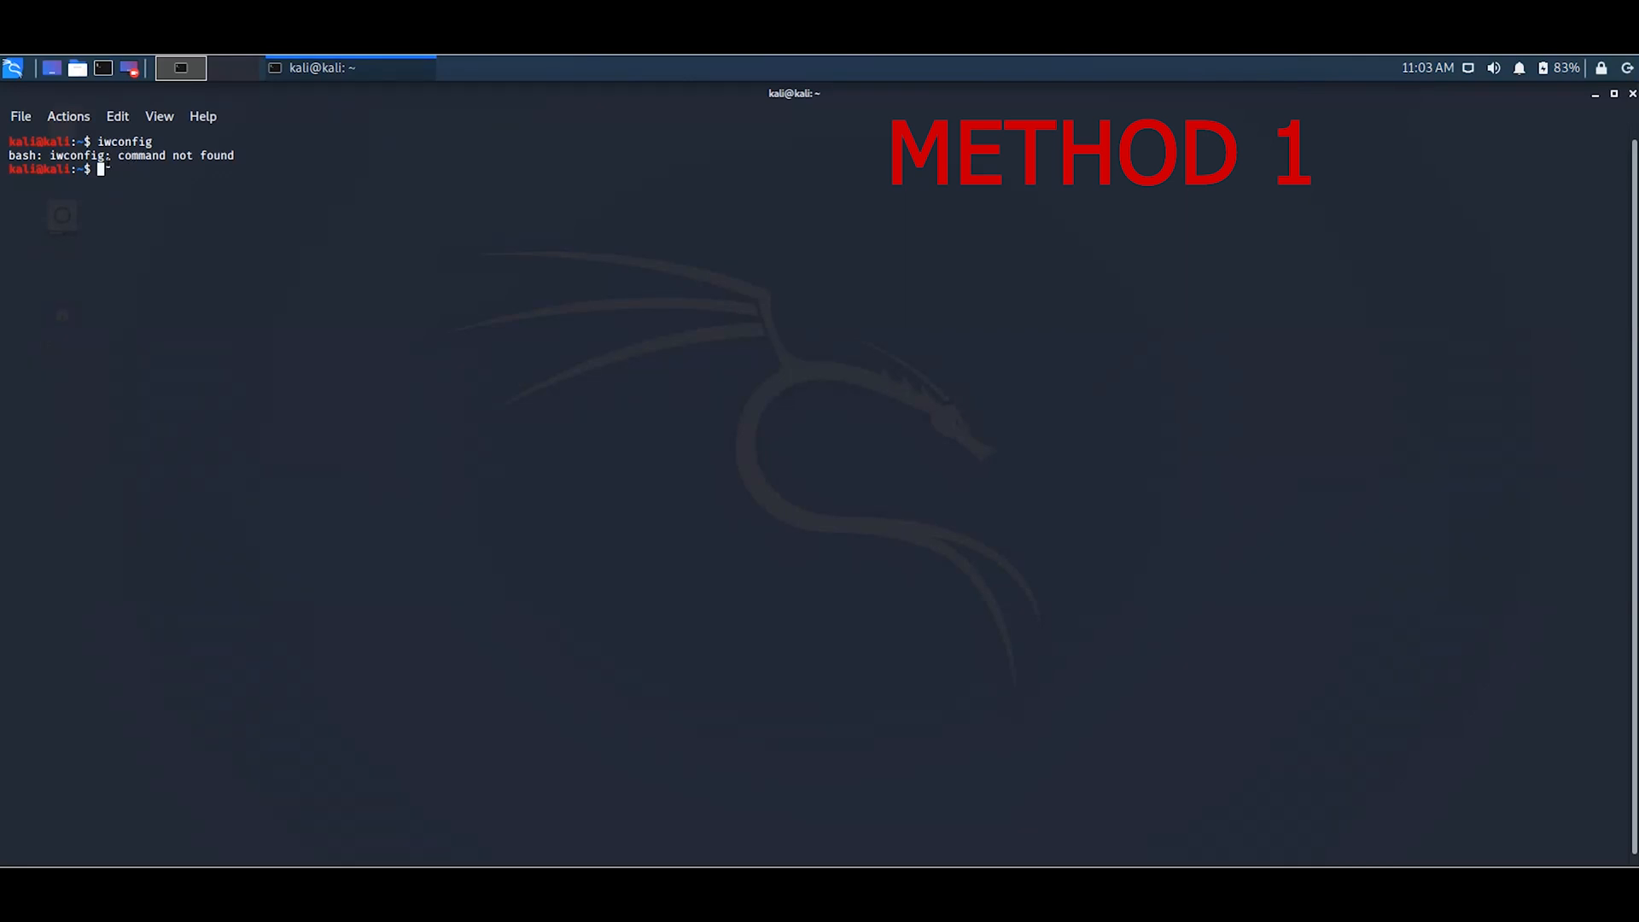
pyautogui.write('if')
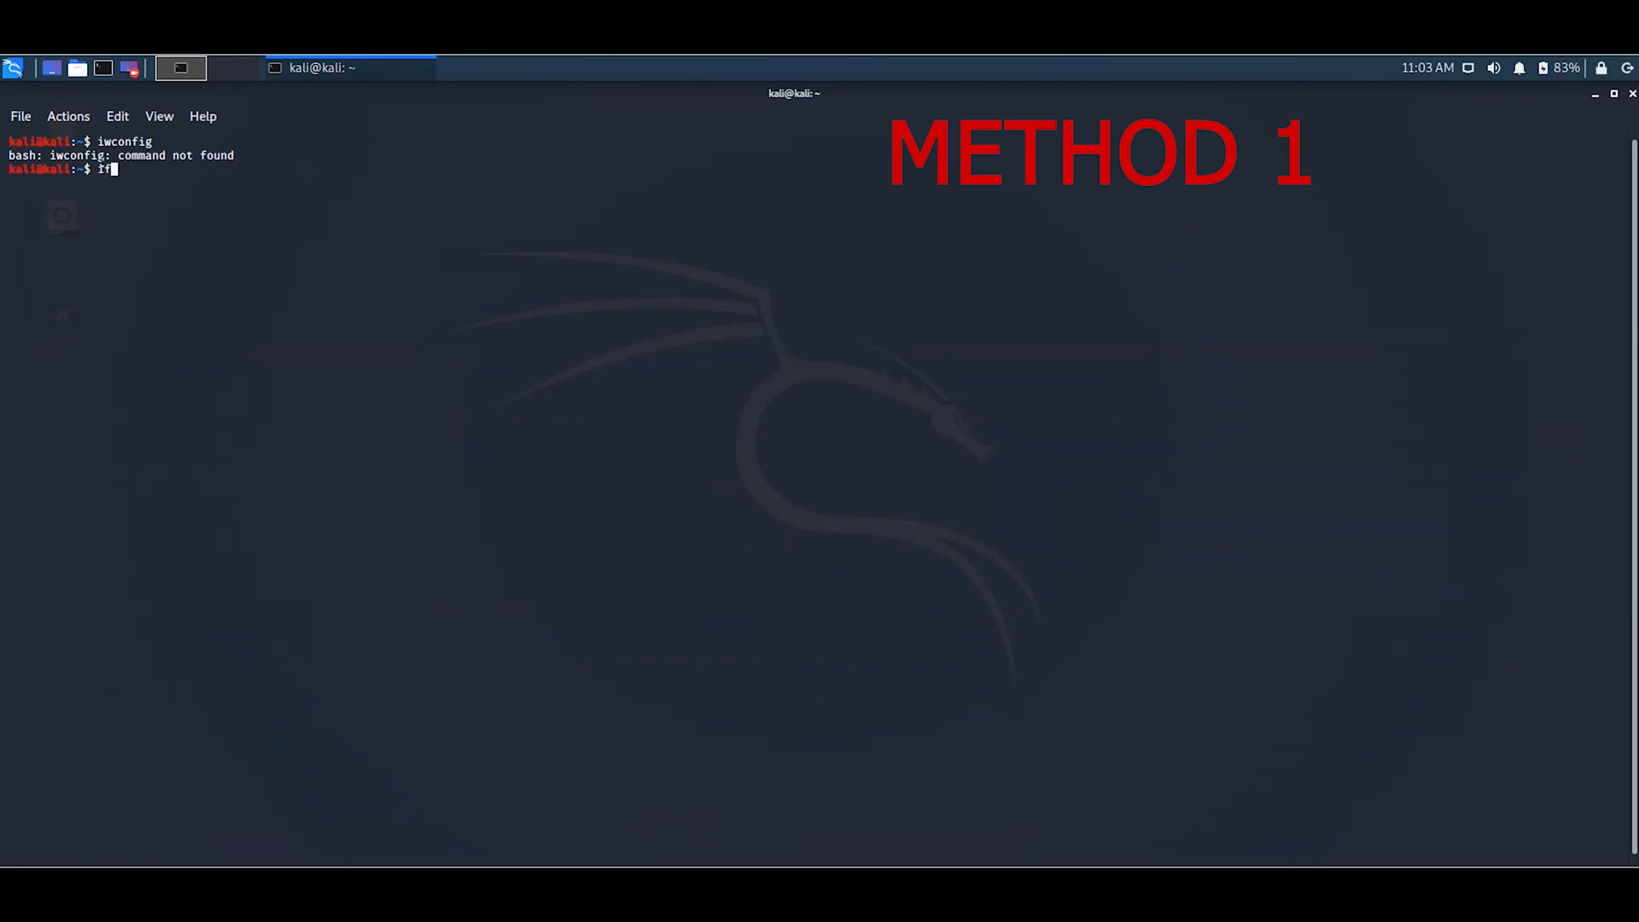
pyautogui.write('c')
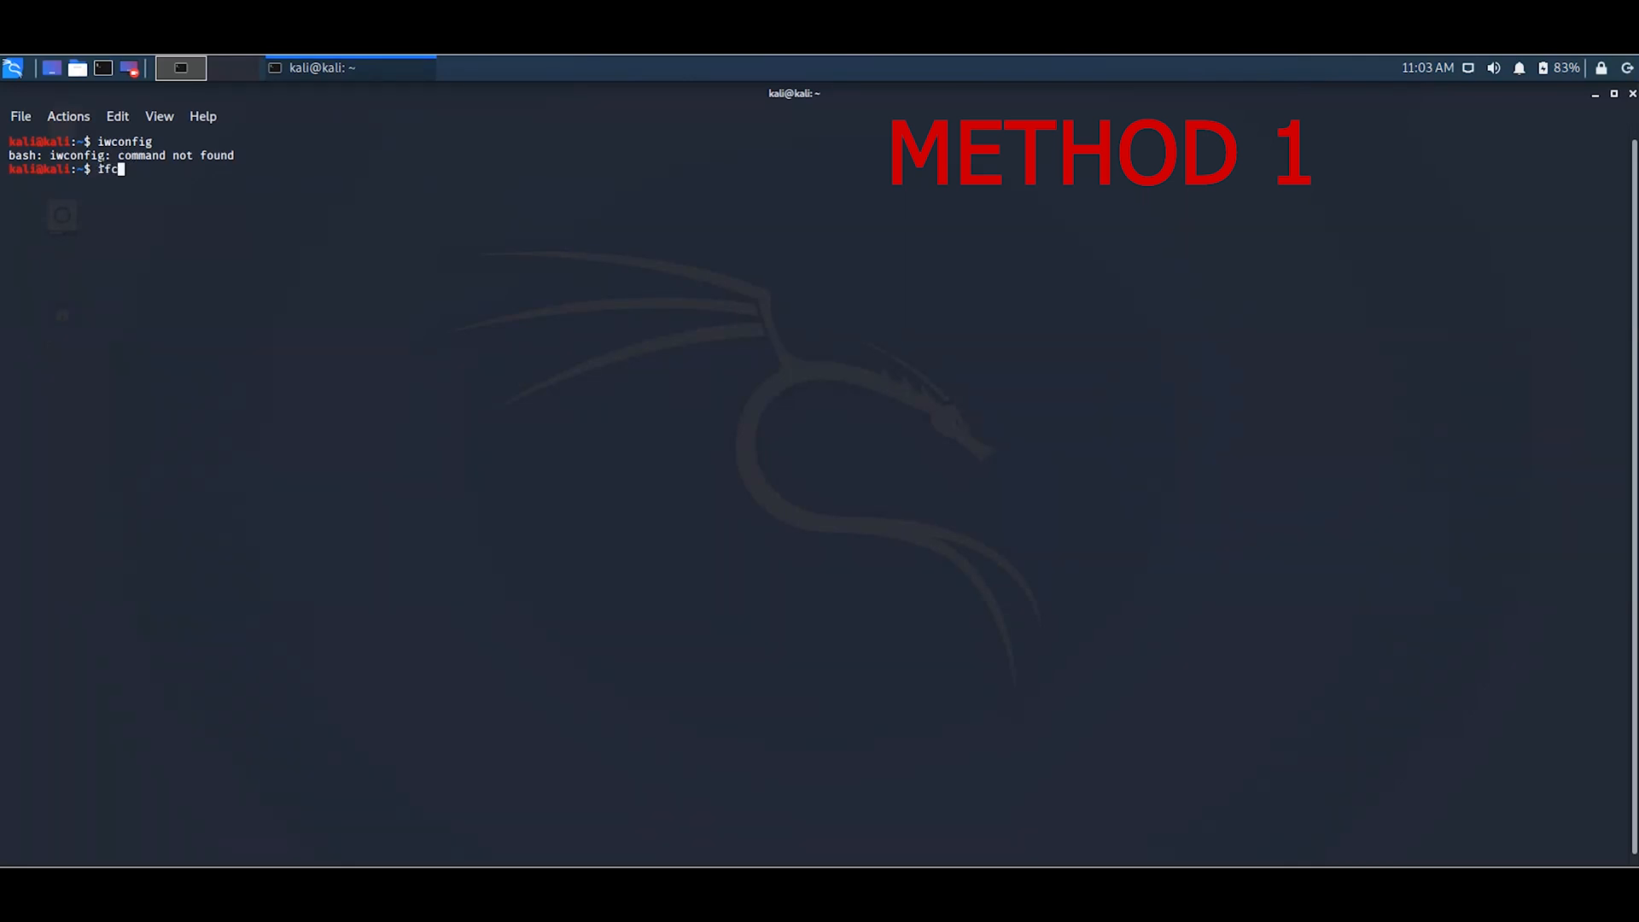
pyautogui.press('Return')
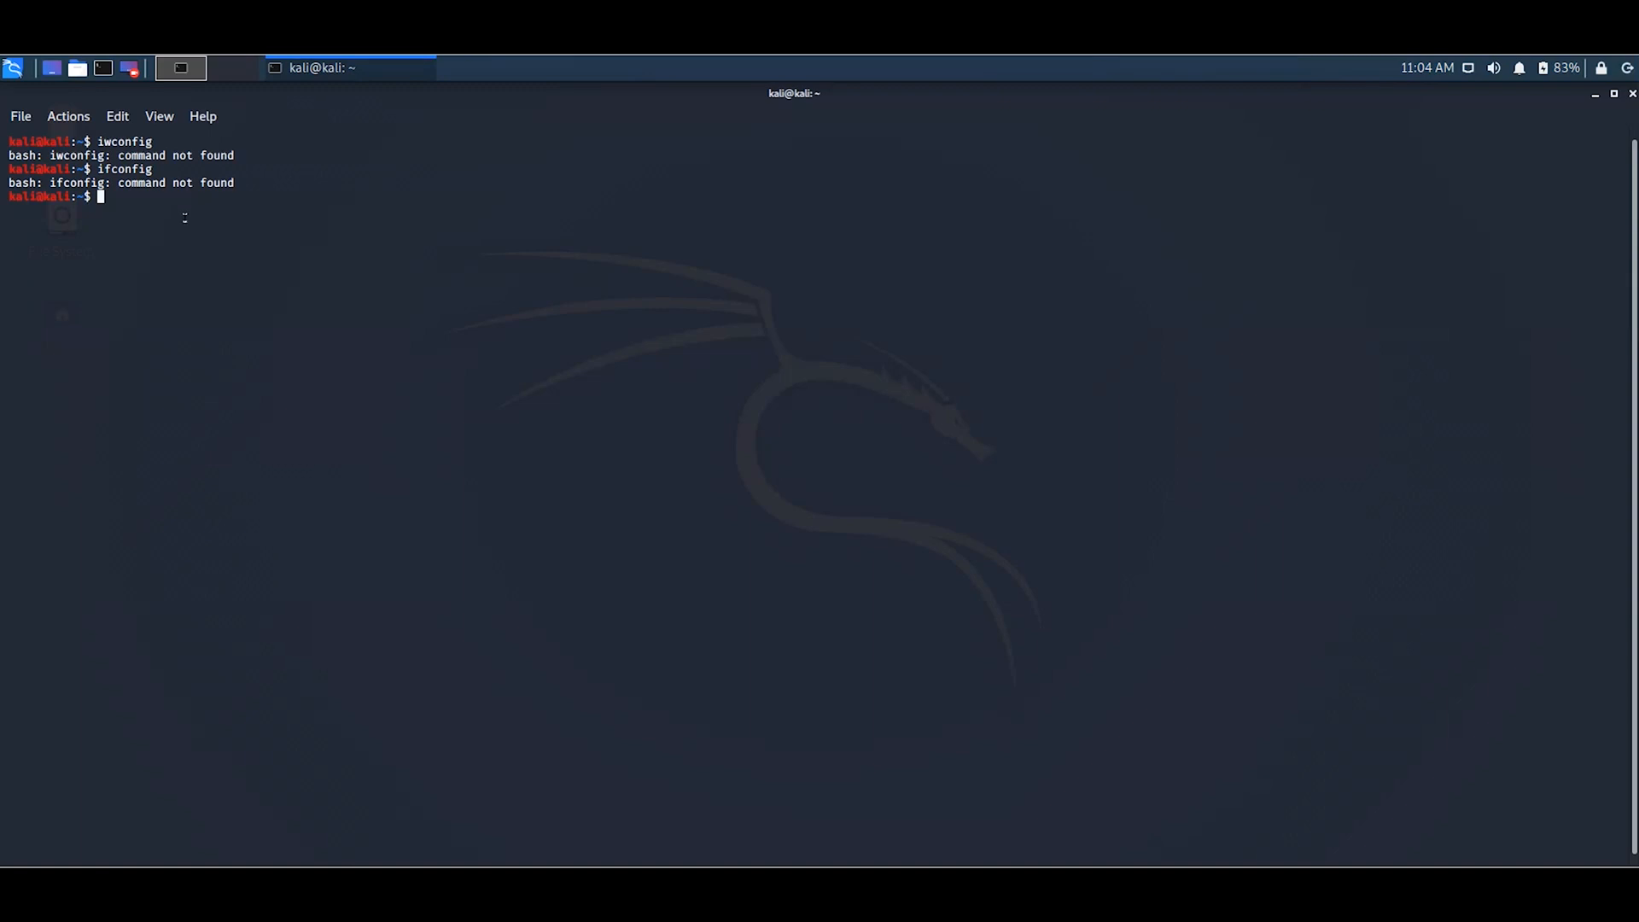
# Run sudo ifconfig and enter the password to list eth0 and lo interfaces.
pyautogui.write('s')
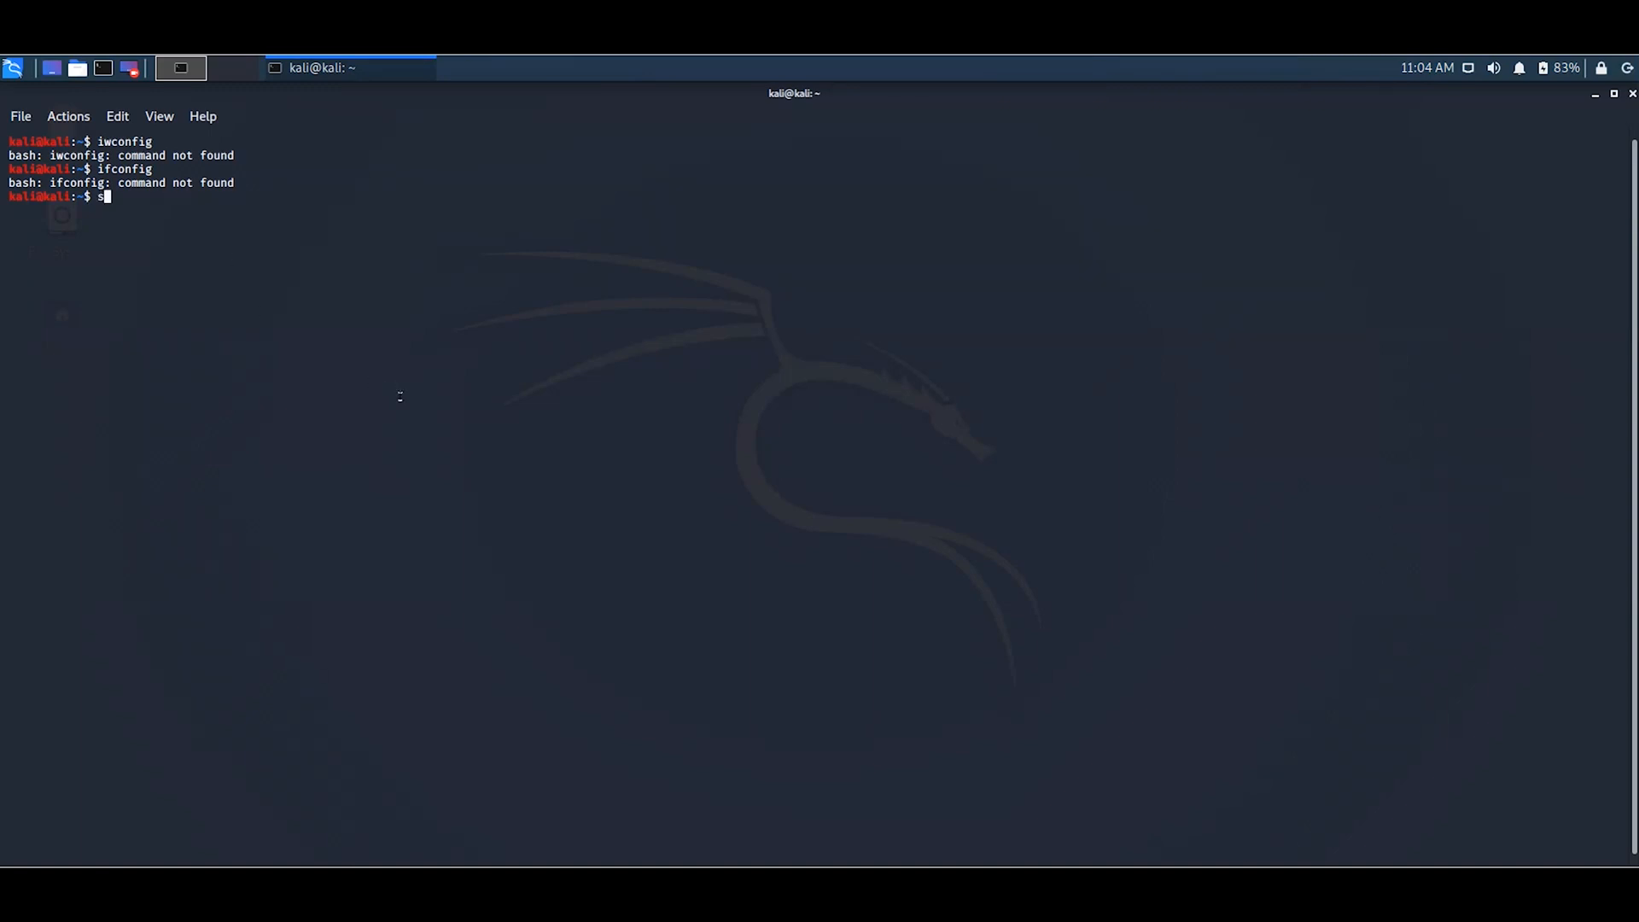
pyautogui.write('udo')
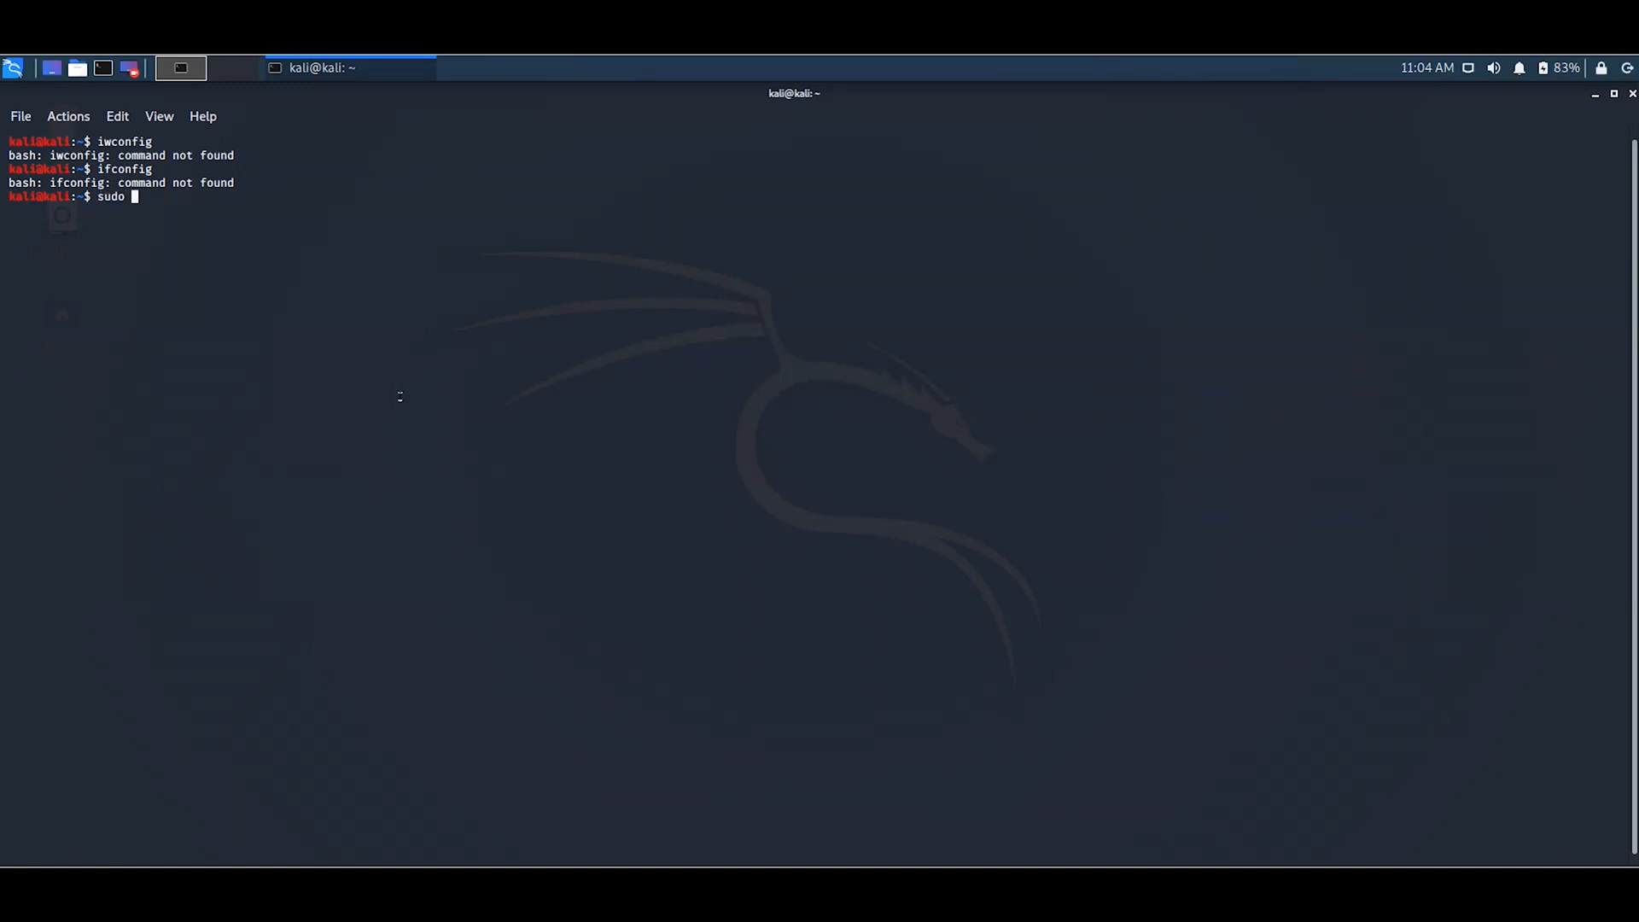
pyautogui.write('ifco')
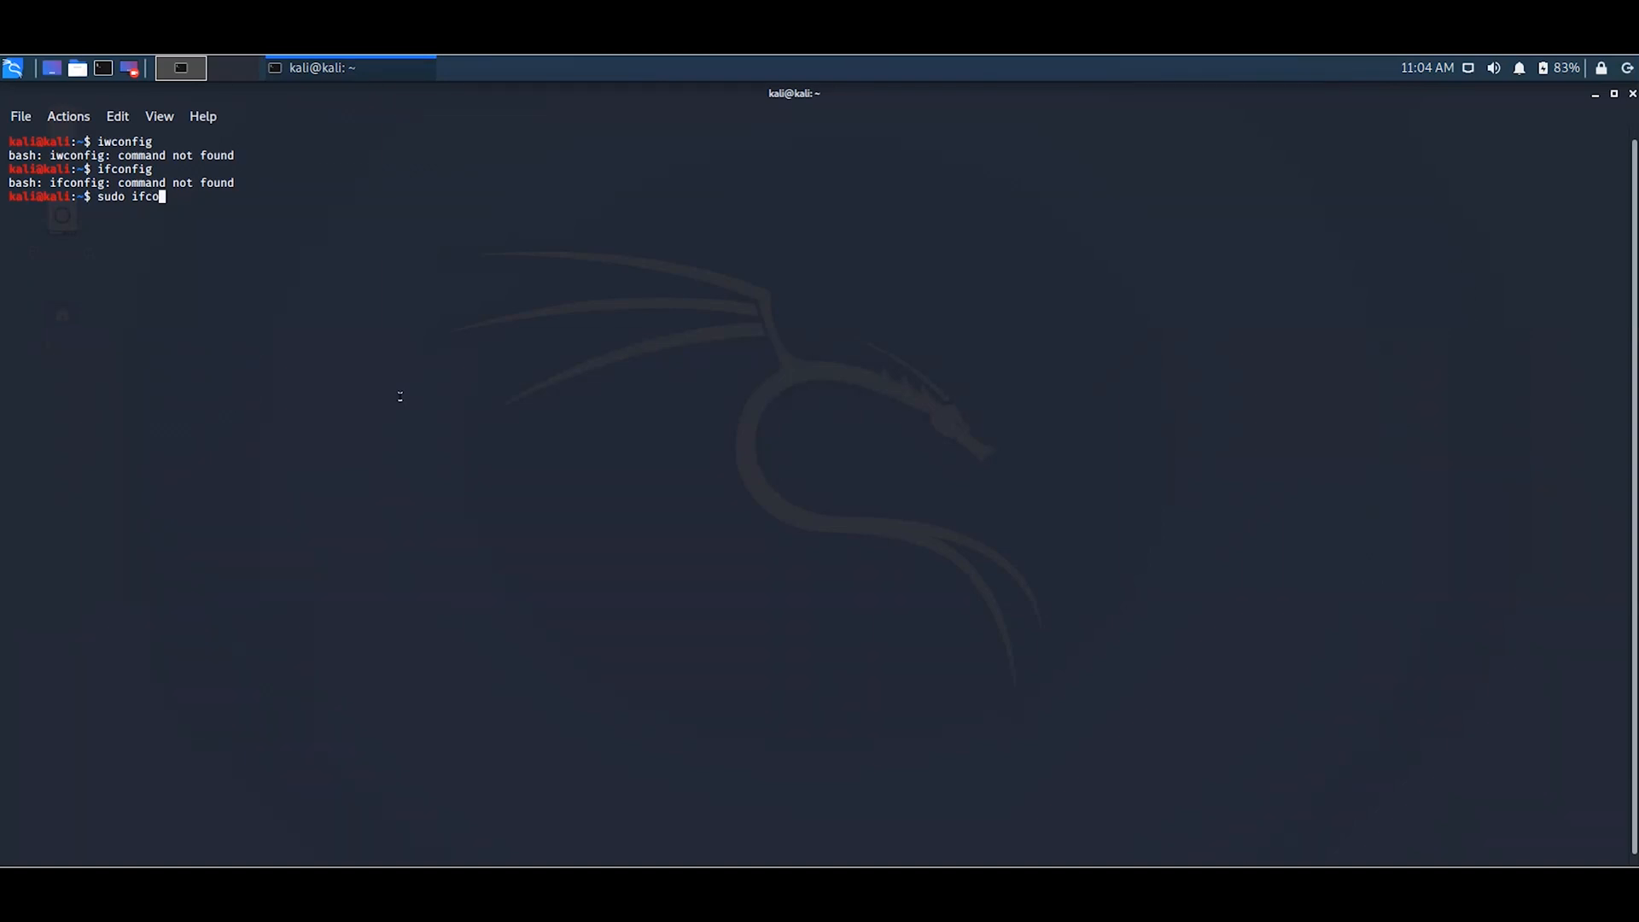
pyautogui.write('nfig')
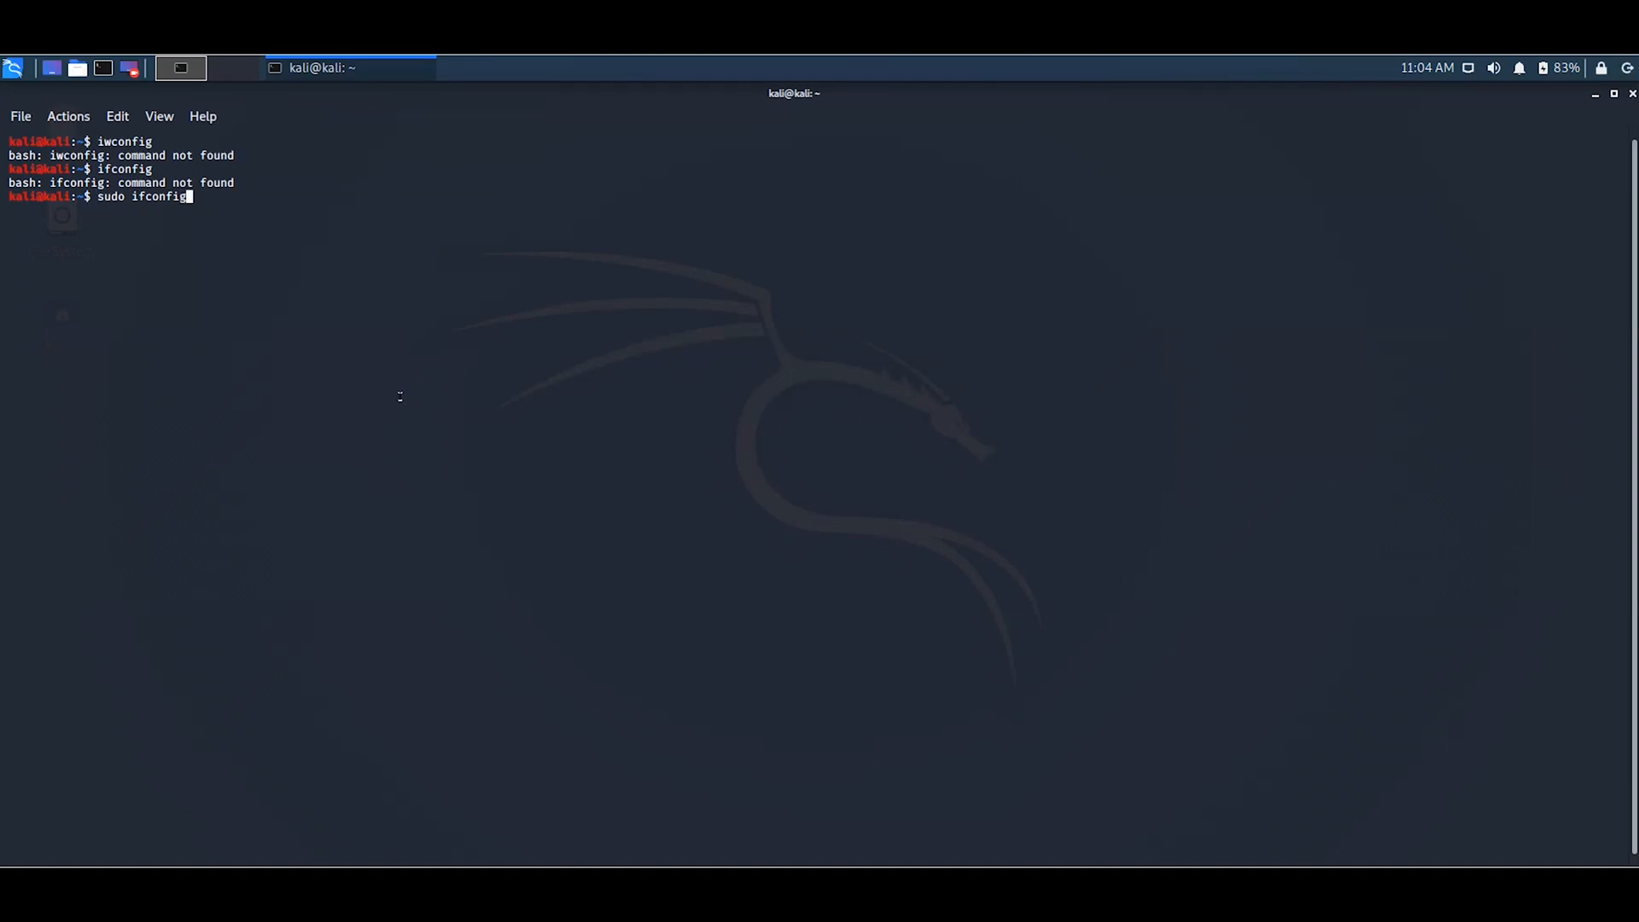
pyautogui.press('Return')
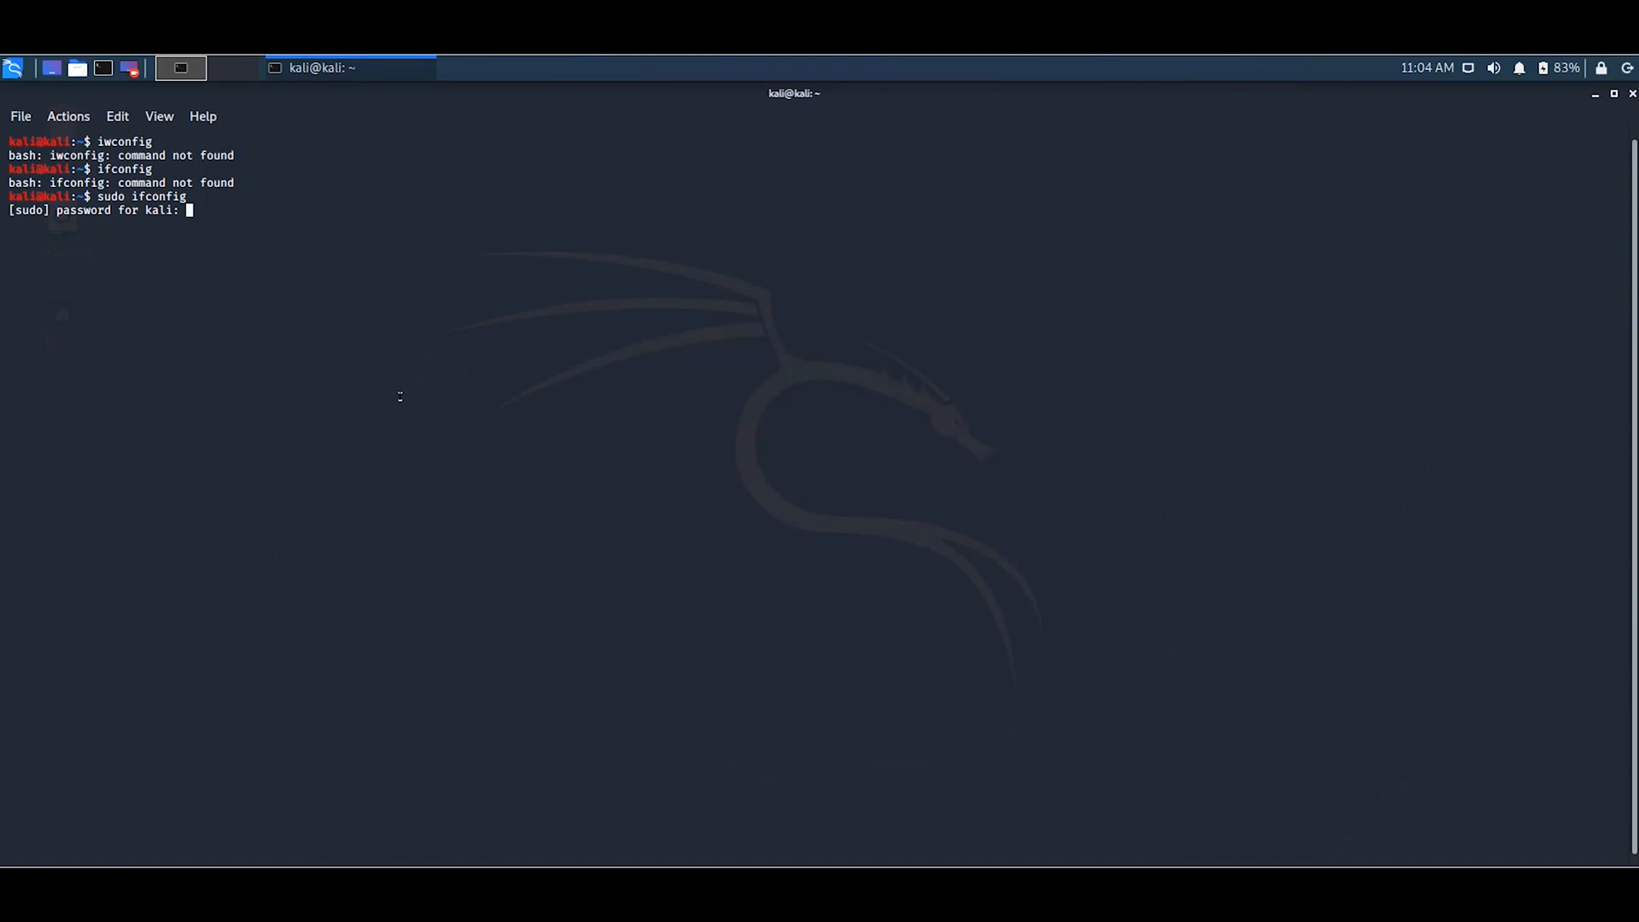
pyautogui.press('Return')
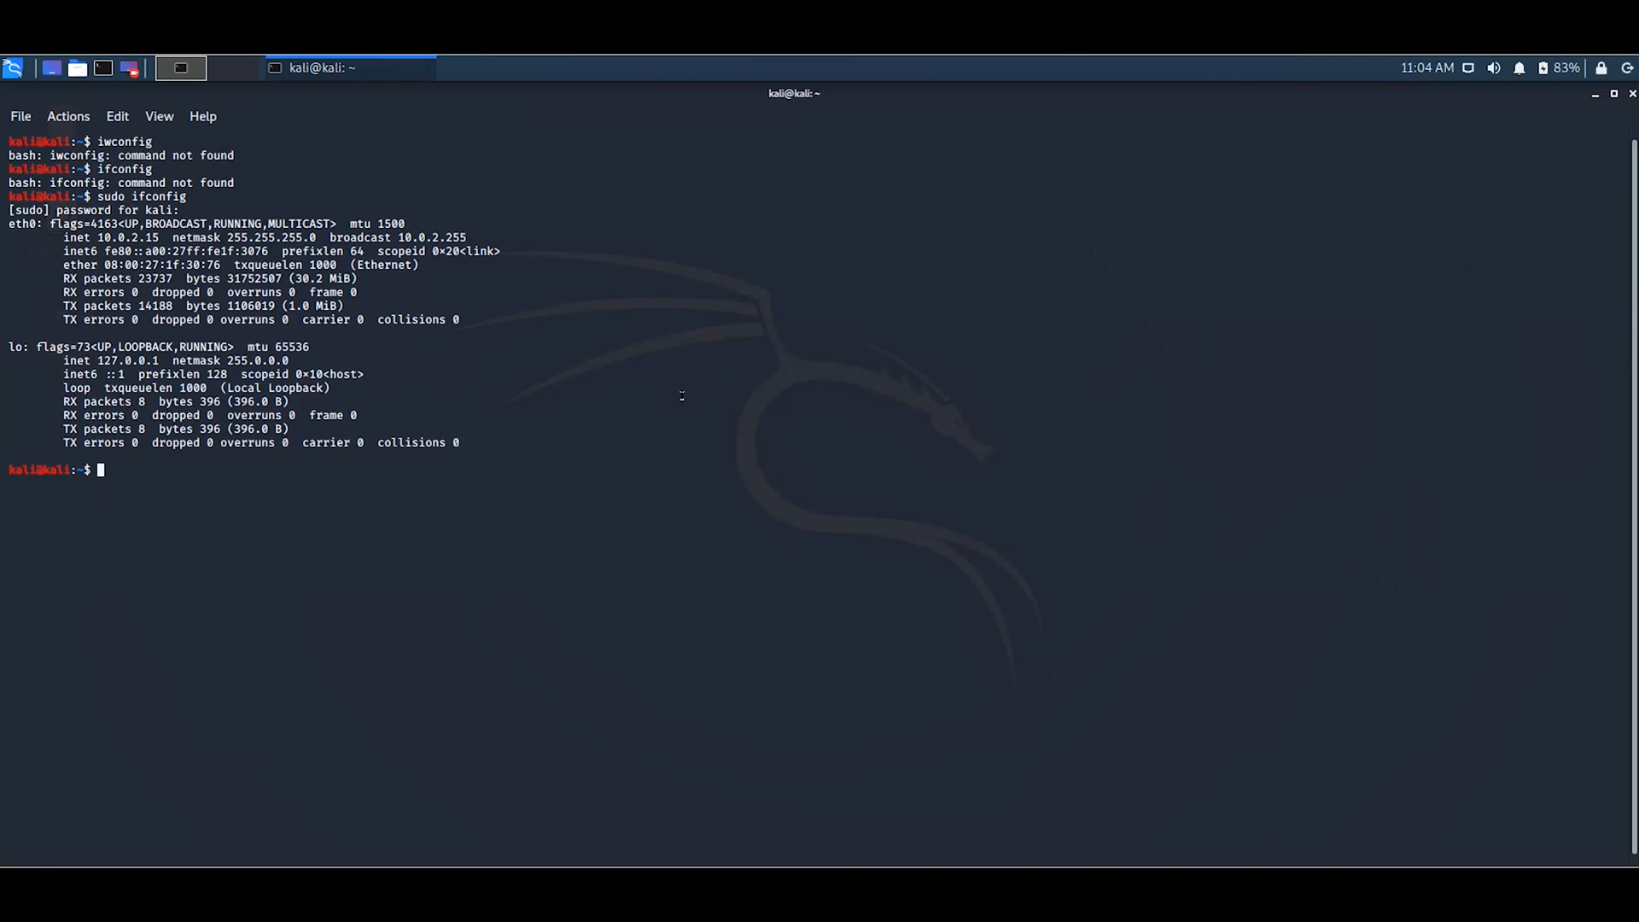
pyautogui.moveTo(452, 427)
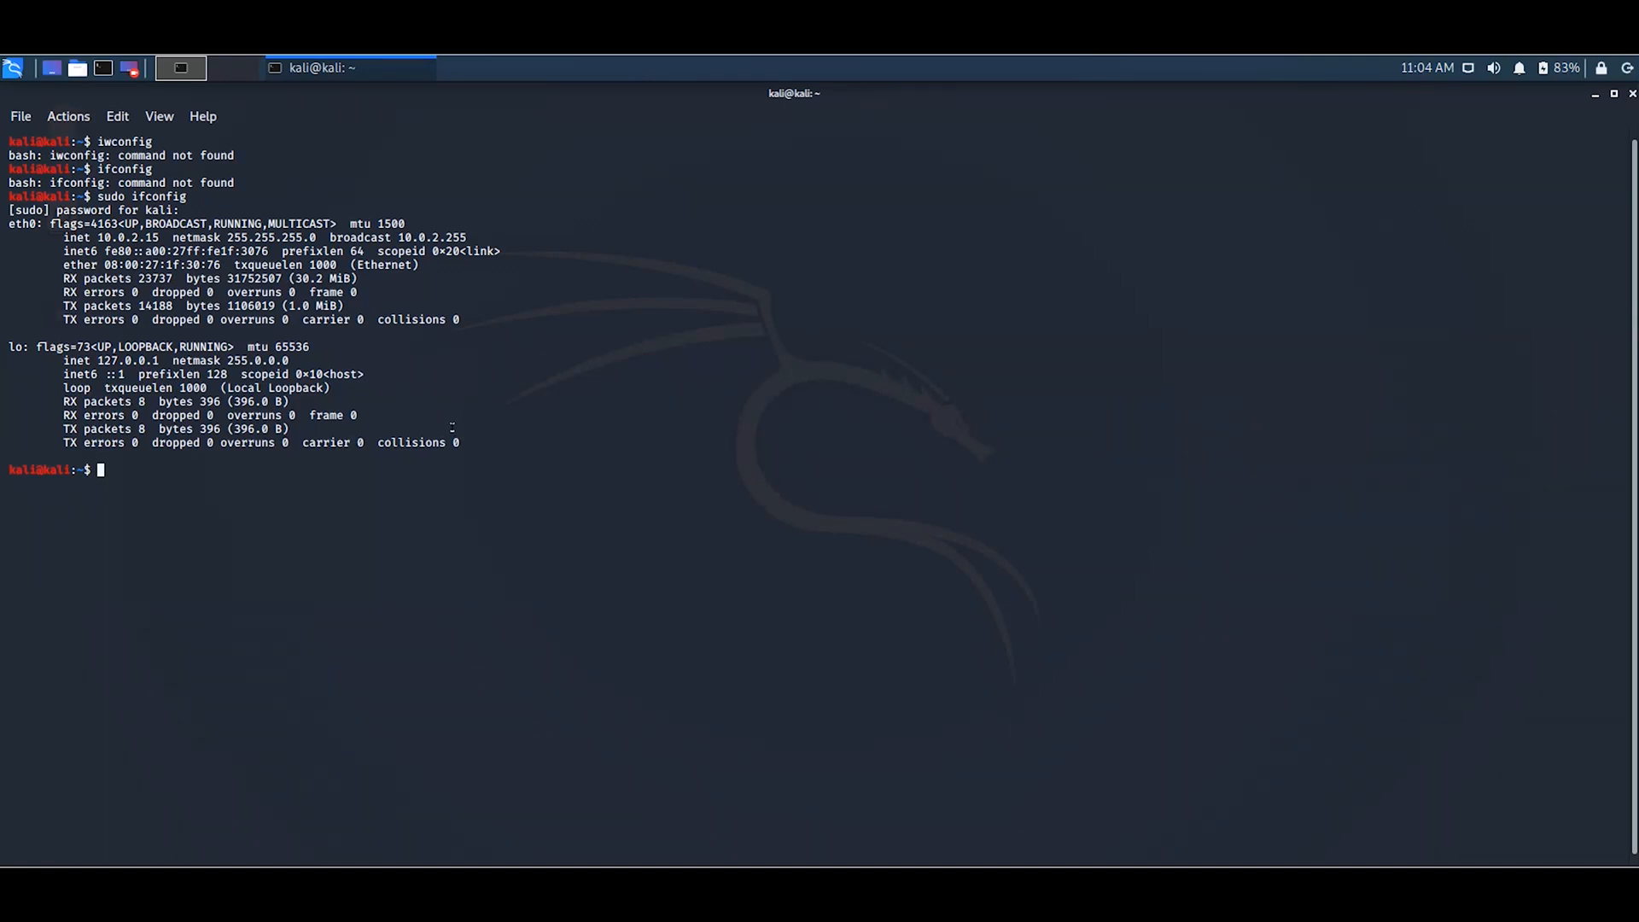
# Clear the earlier terminal output.
pyautogui.write('clear')
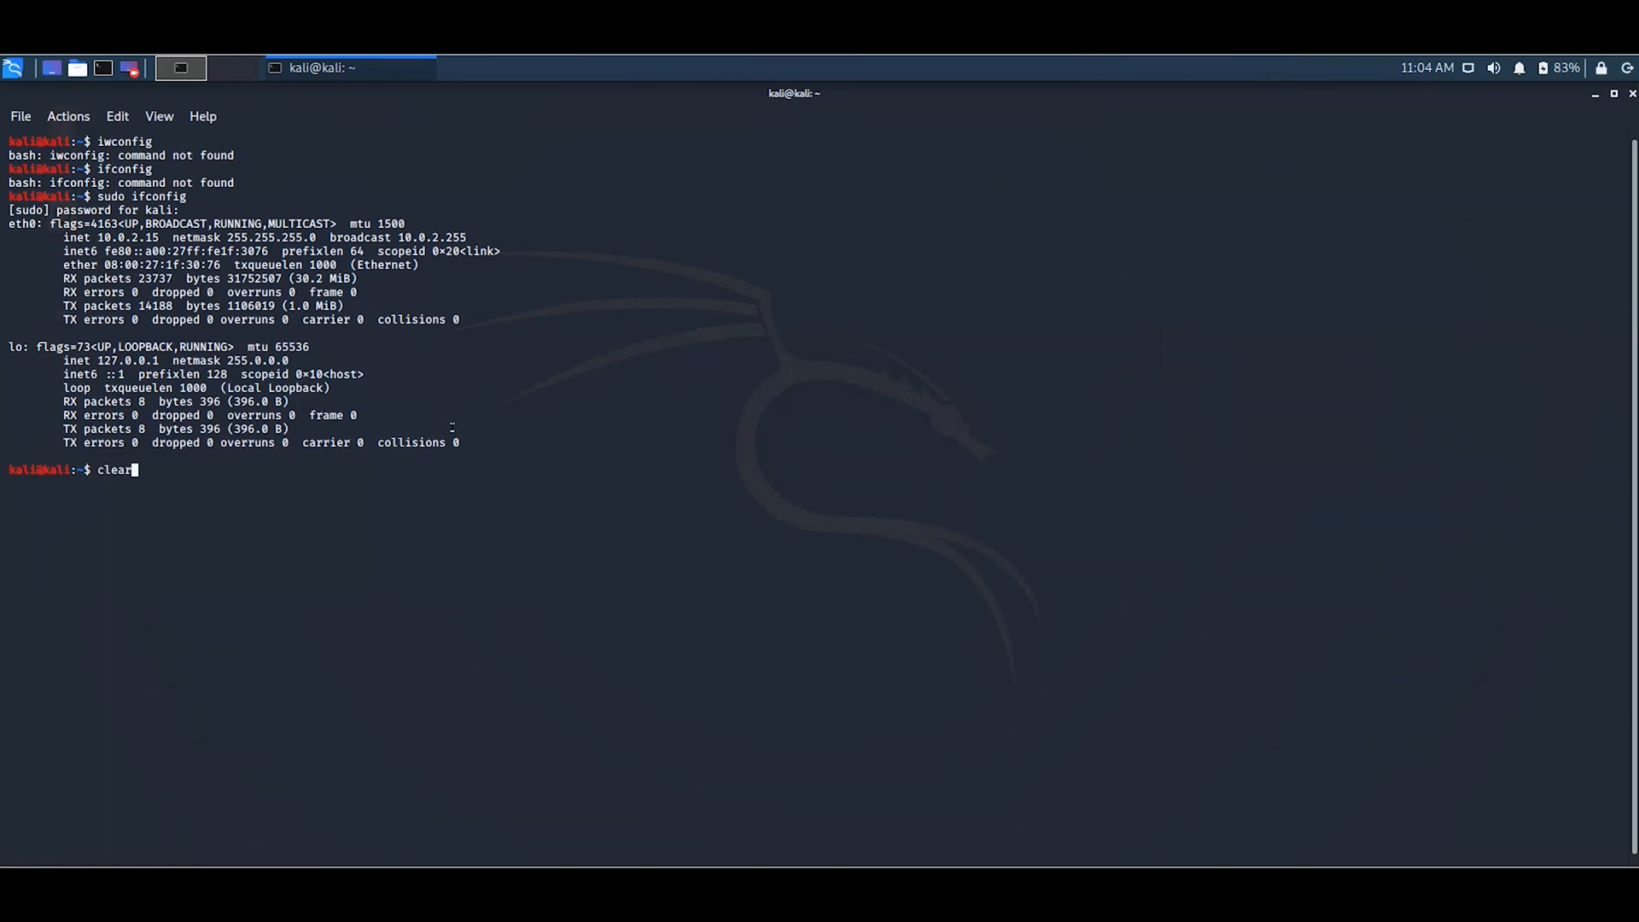
pyautogui.press('Return')
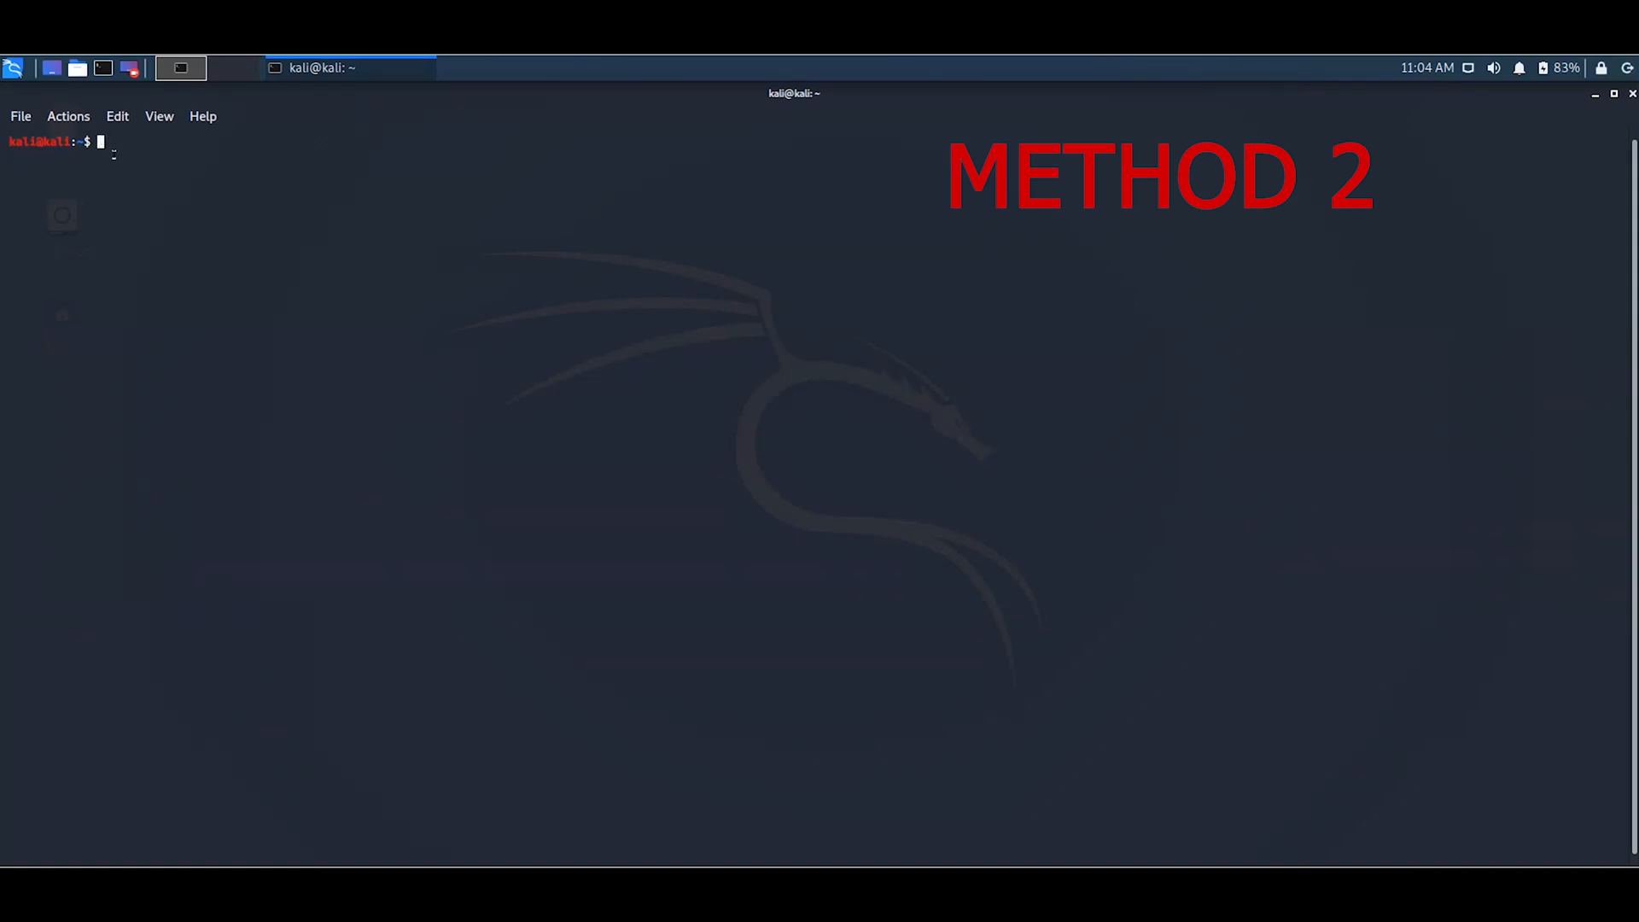
# Run sudo apt install net-tools, reported as already the newest version.
pyautogui.write('sudo')
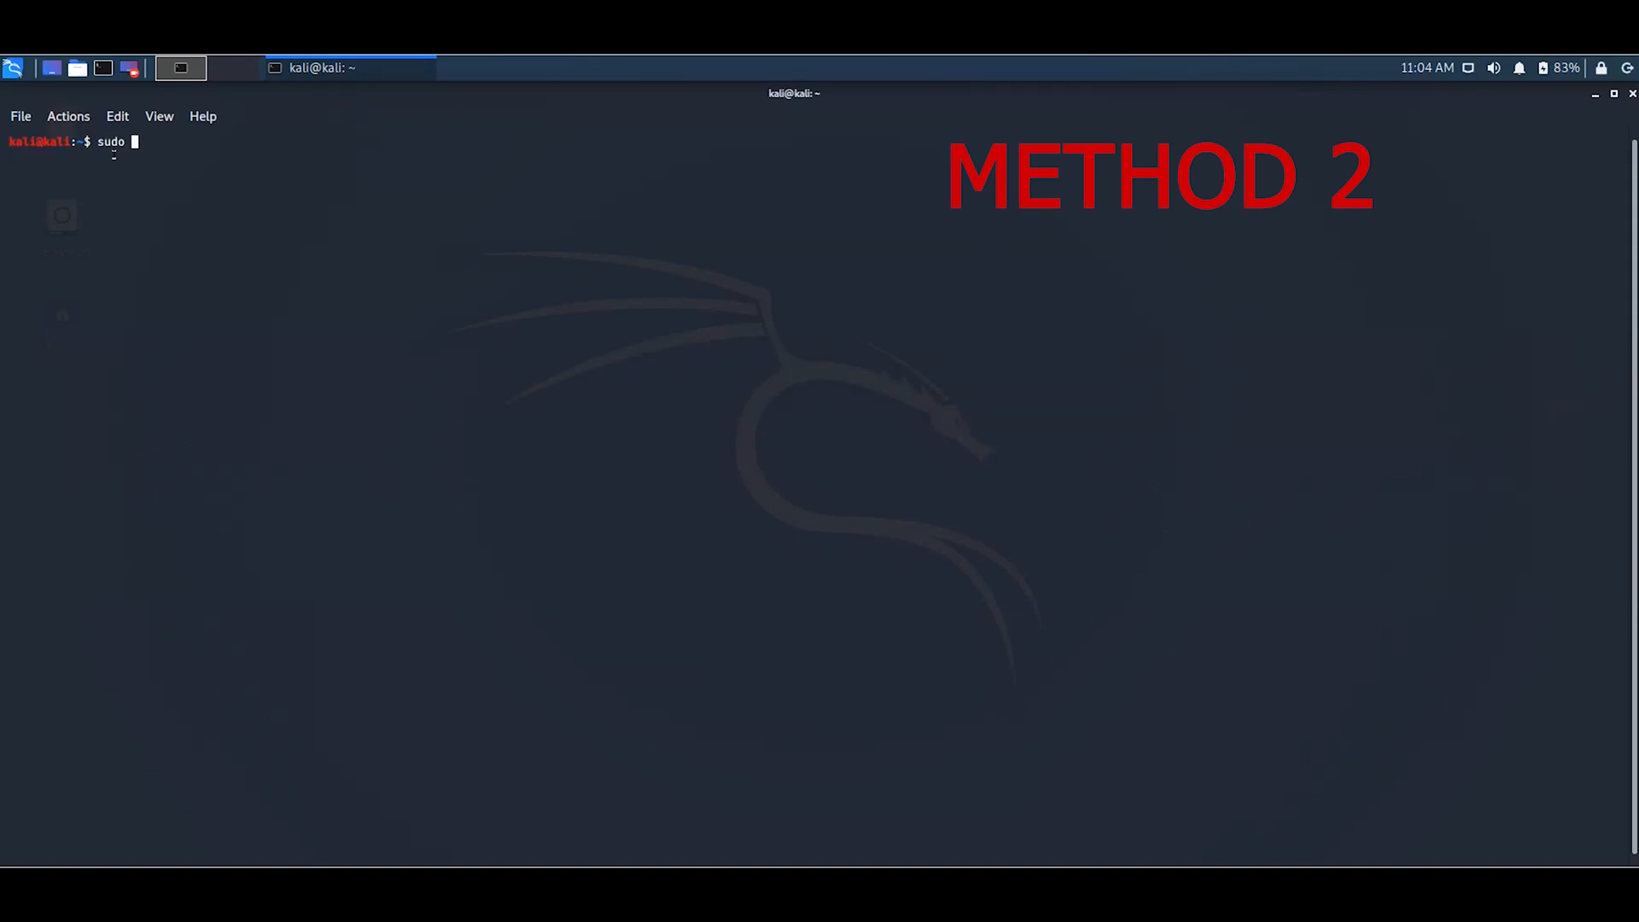
pyautogui.write('ap')
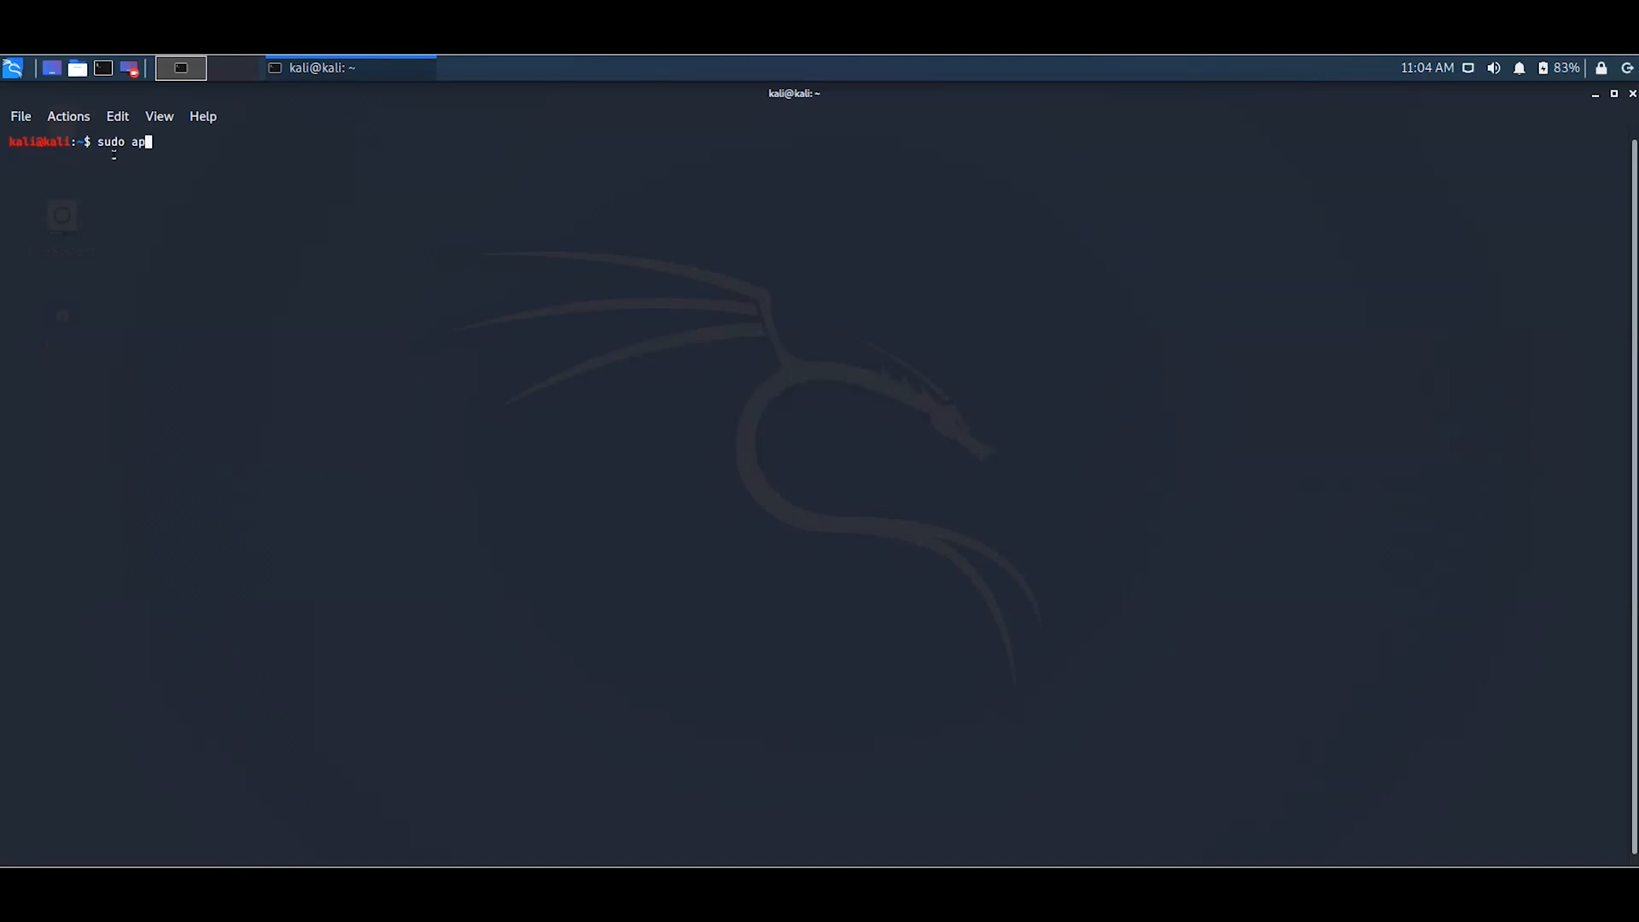
pyautogui.write('t ins')
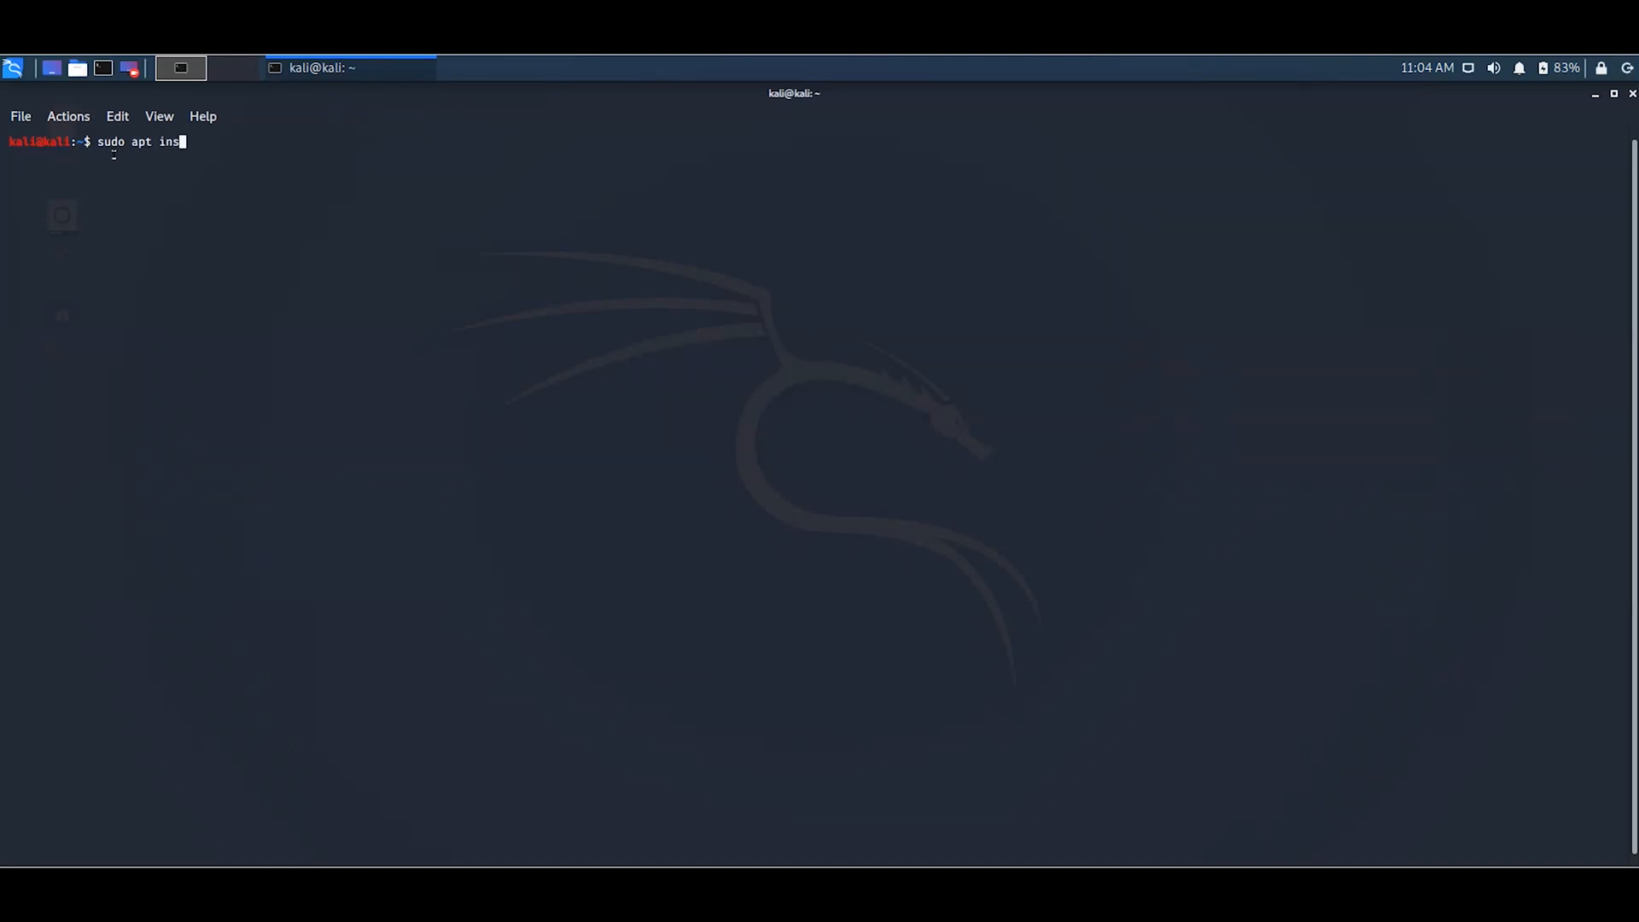
pyautogui.write('tall')
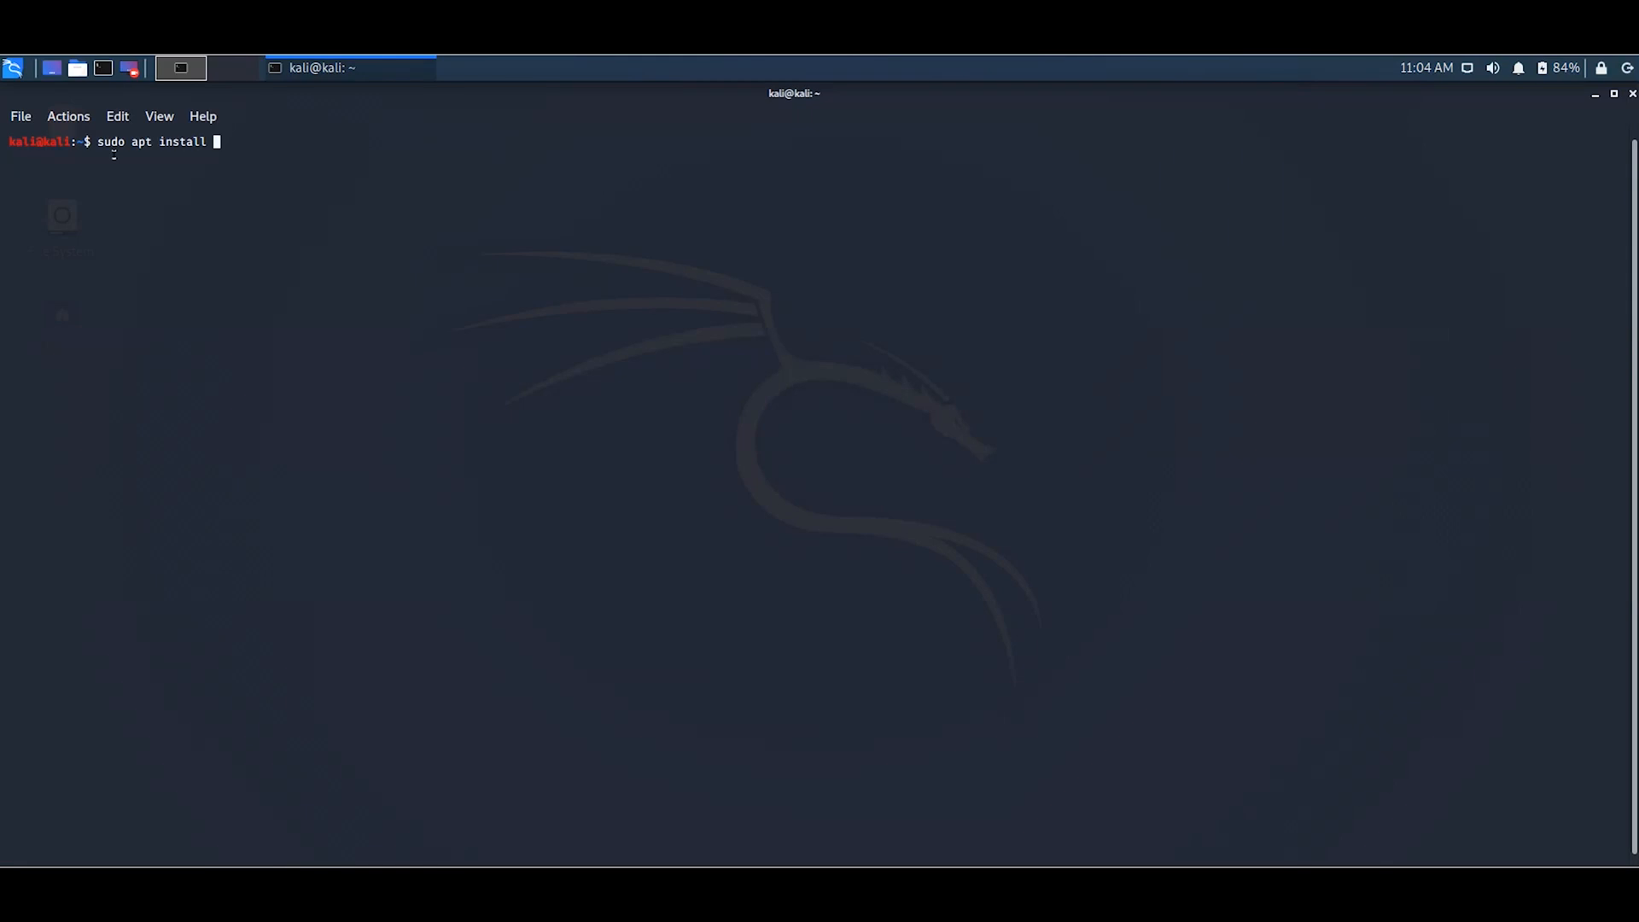
pyautogui.write('net-')
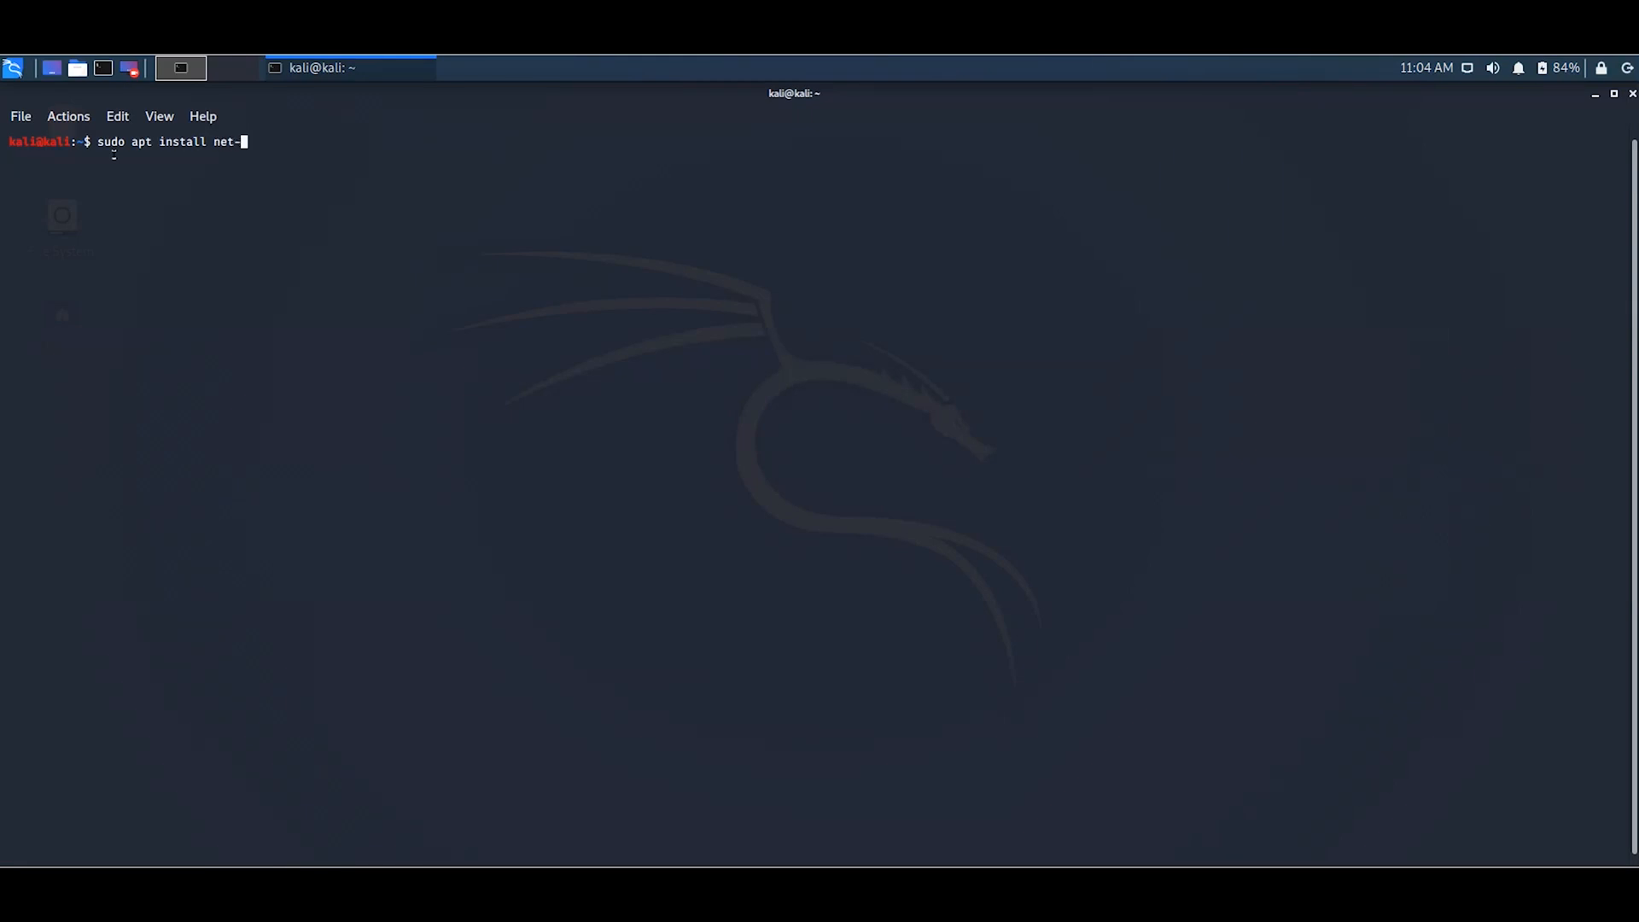
pyautogui.write('tools')
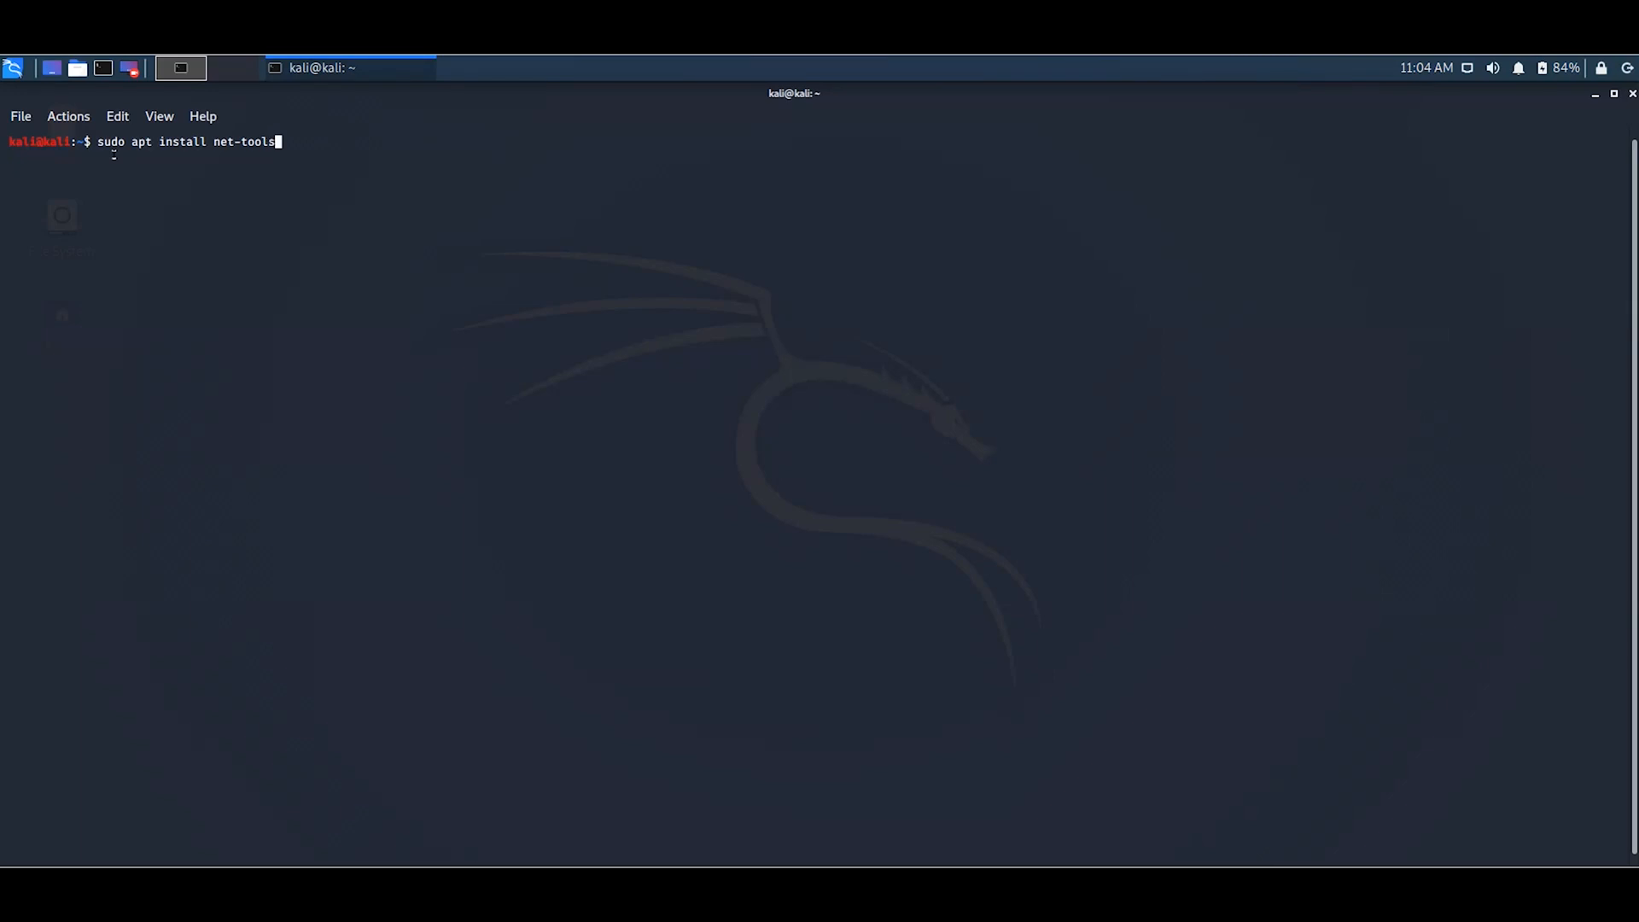
pyautogui.press('Return')
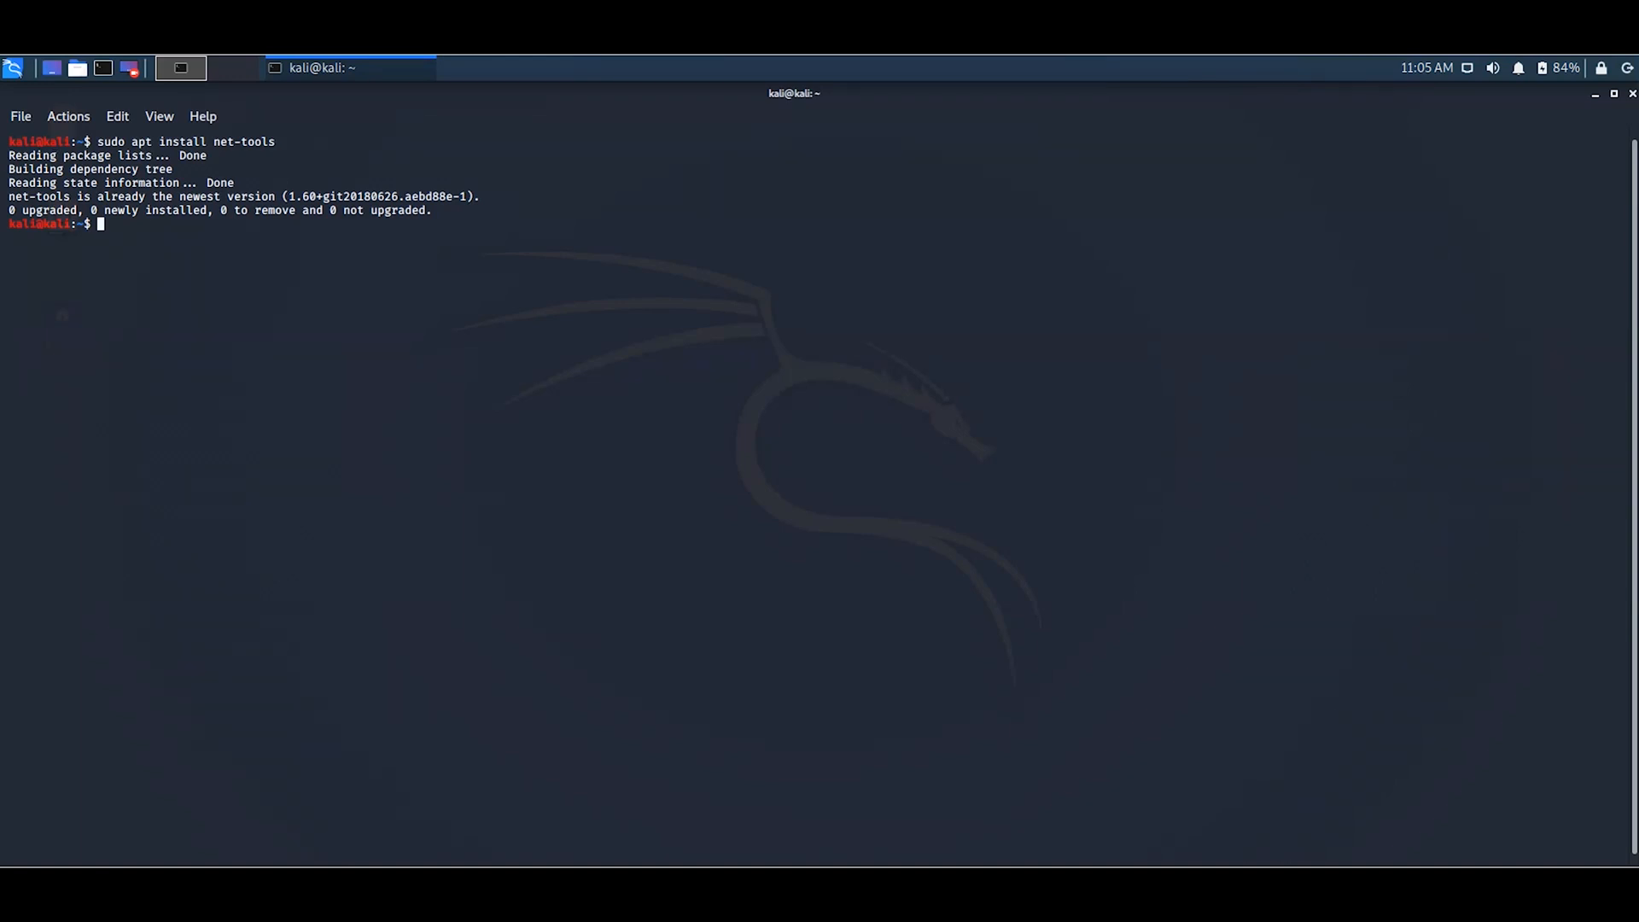
# Run sudo ifconfig again to show eth0 and lo interface details.
pyautogui.moveTo(11, 154); pyautogui.dragTo(444, 210)
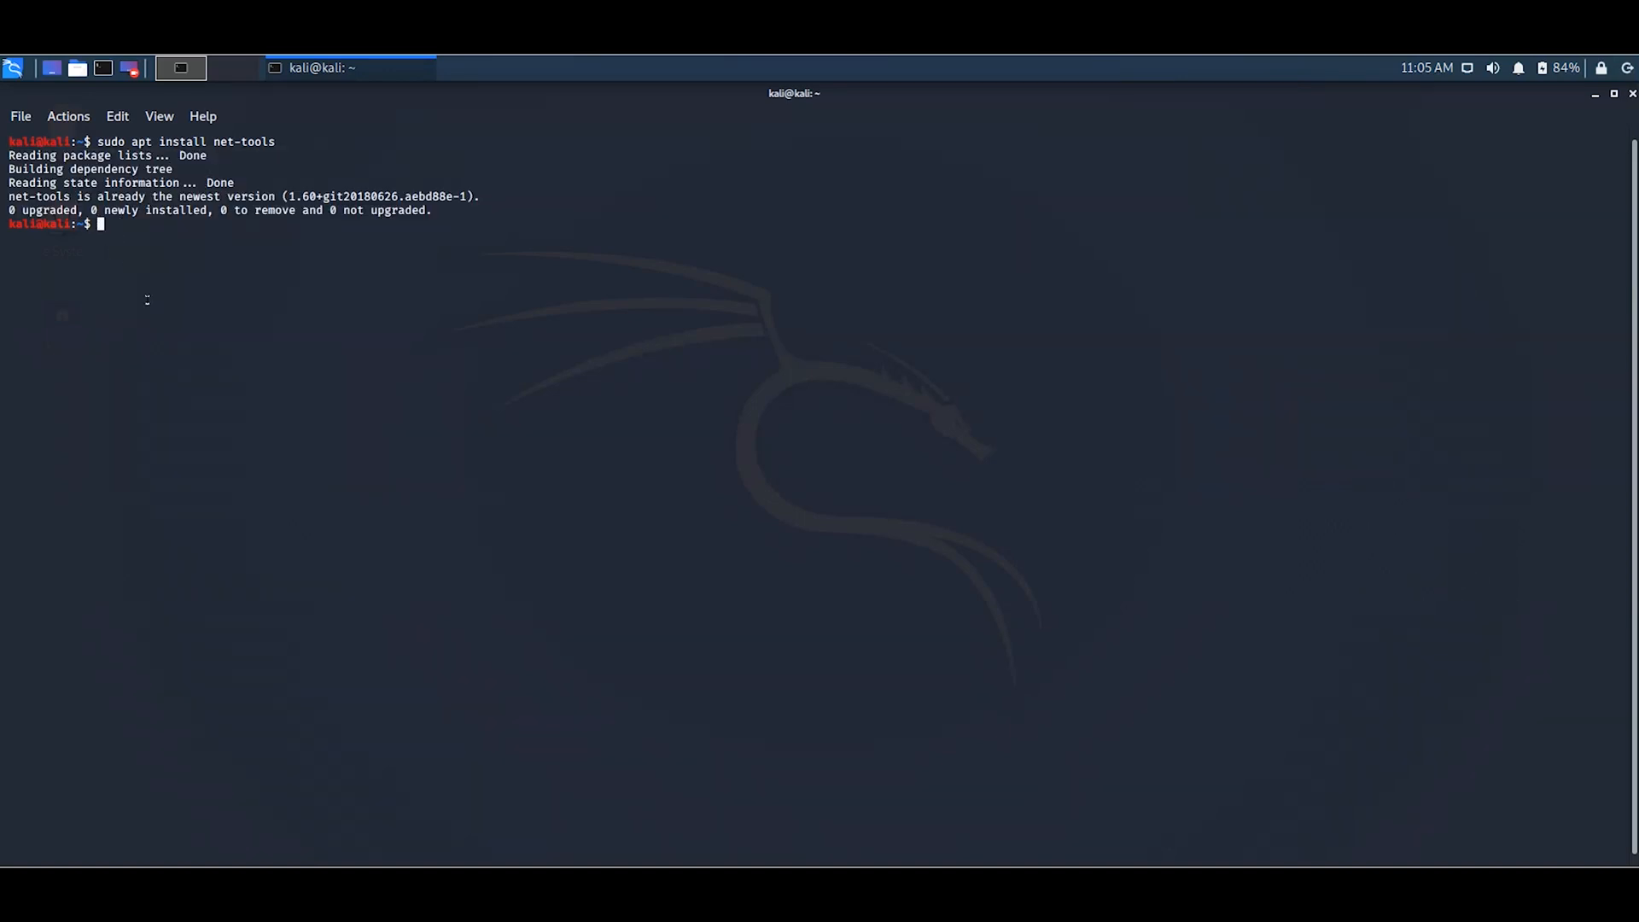
pyautogui.write('sudo')
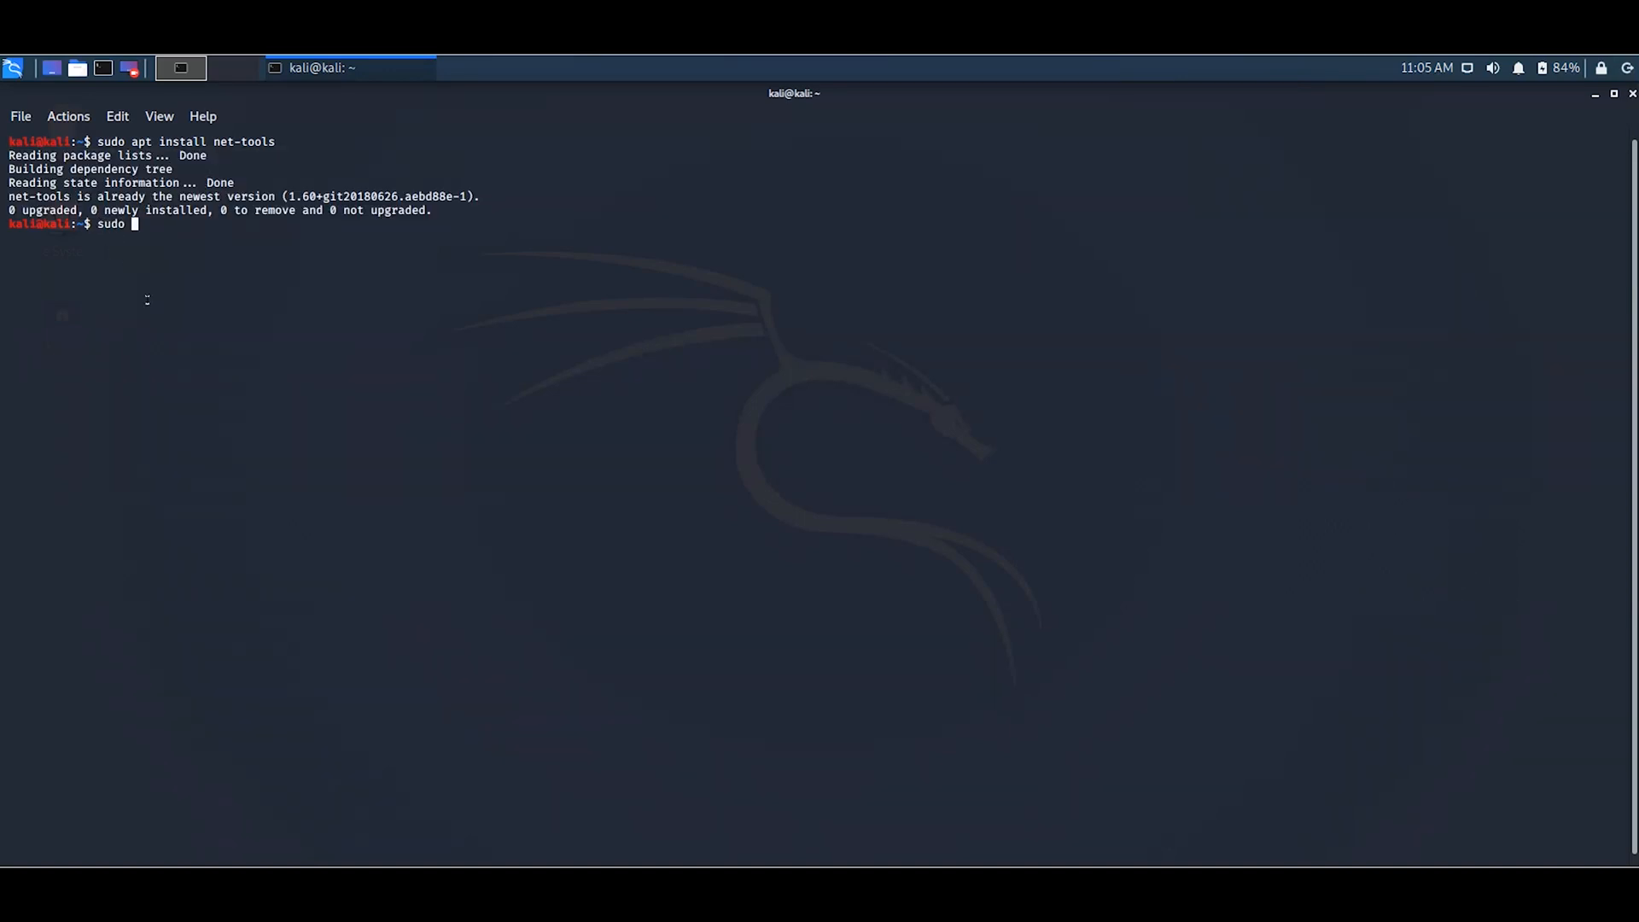
pyautogui.write('i')
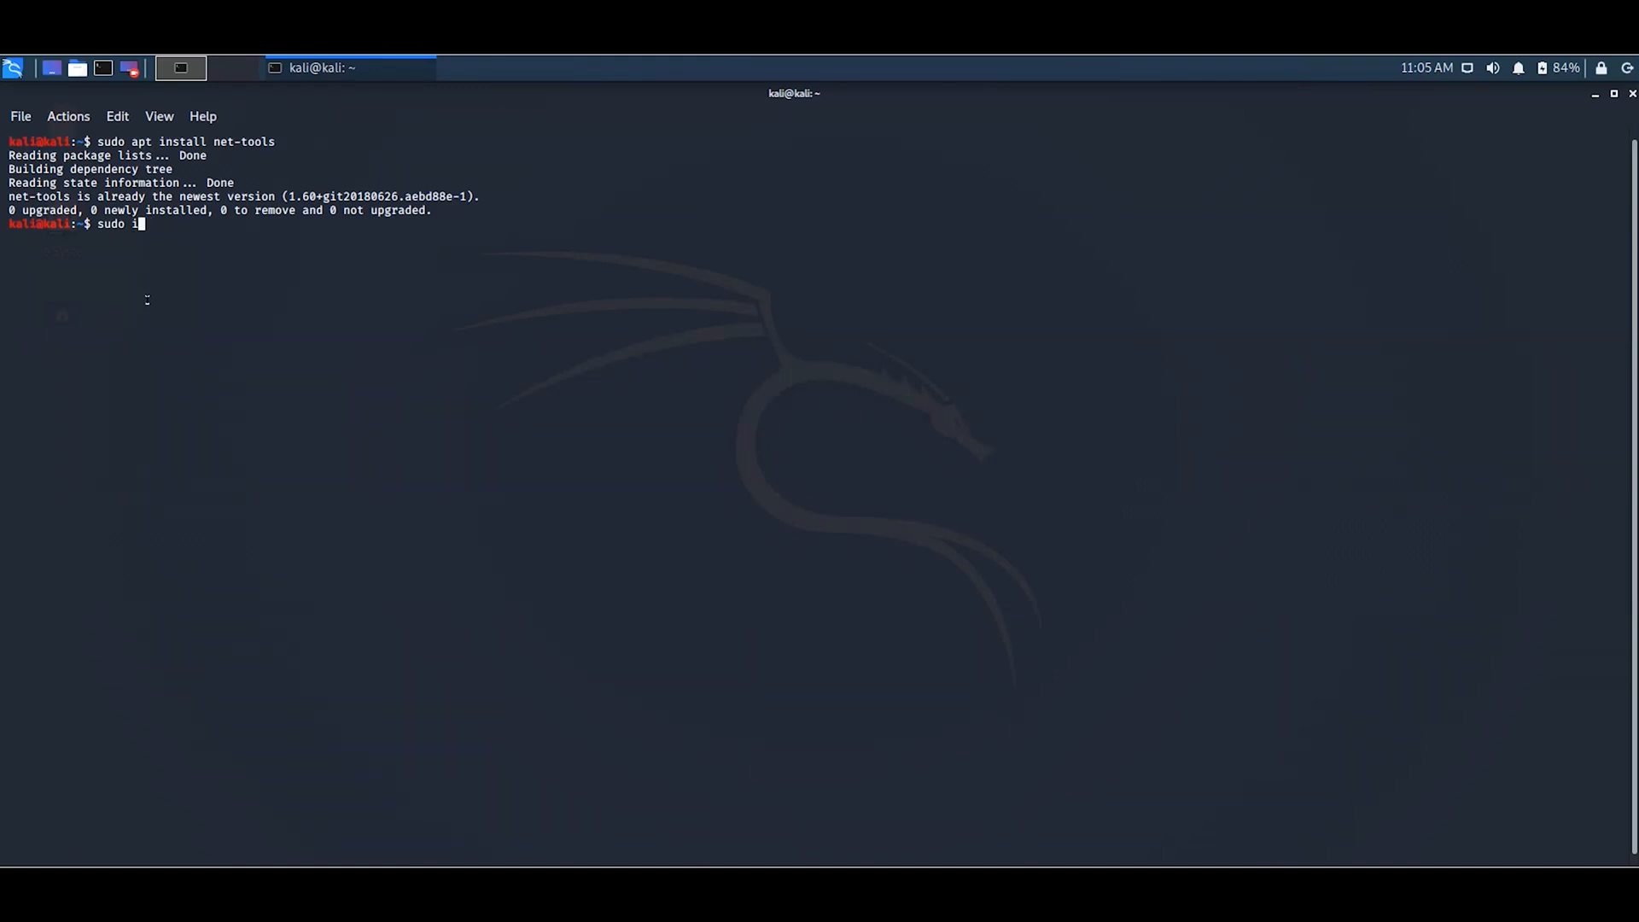
pyautogui.write('fcon')
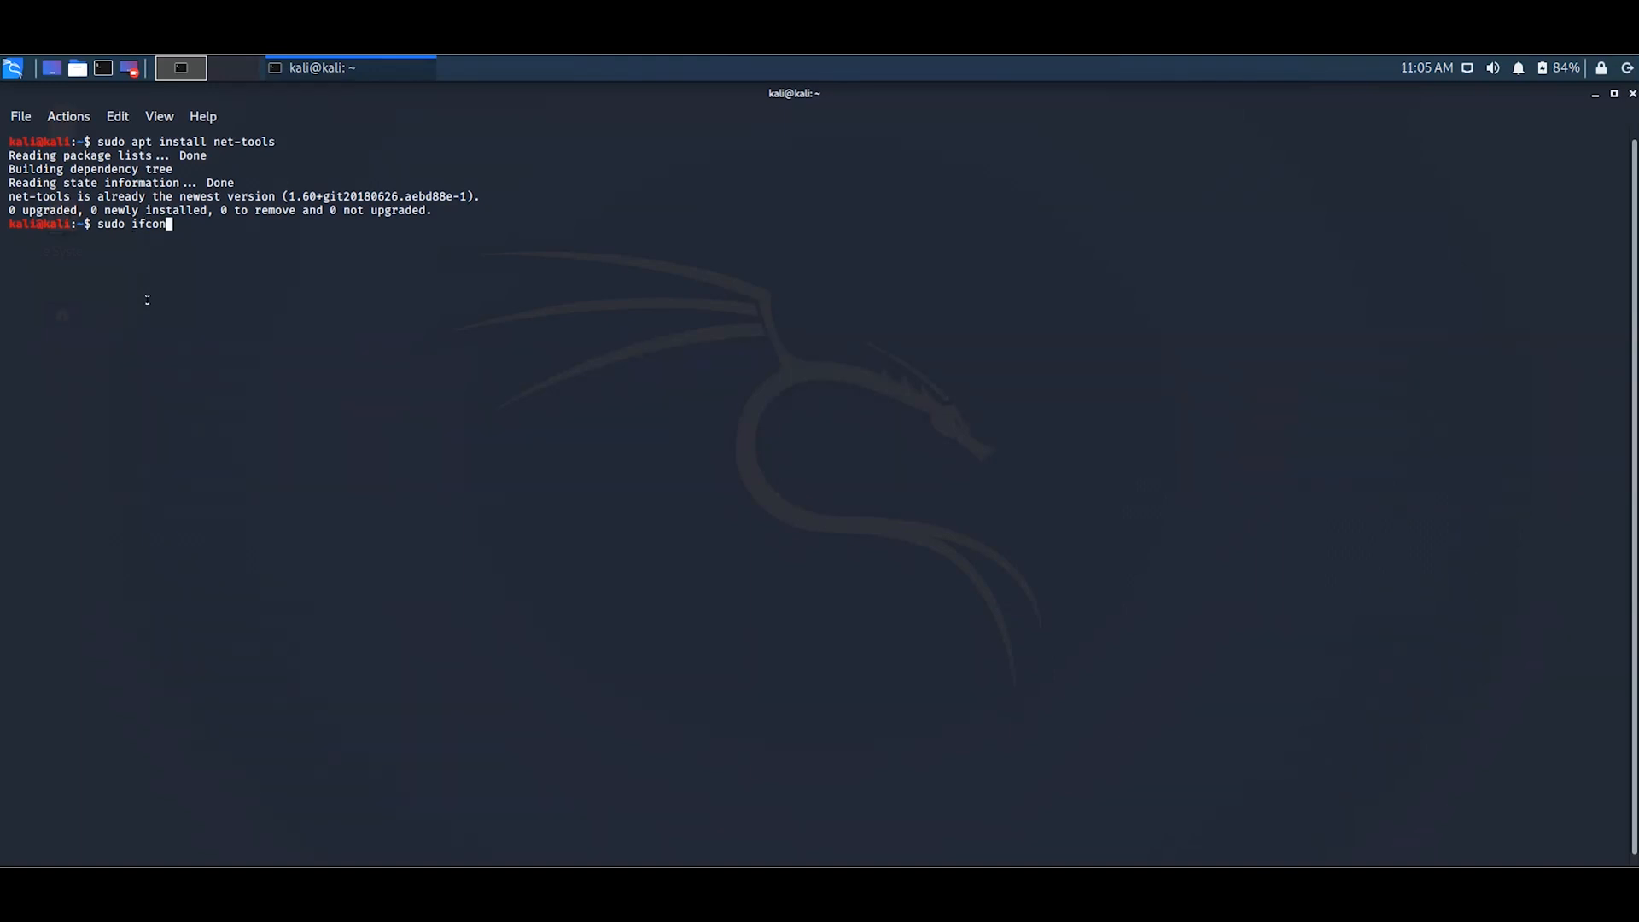
pyautogui.press('Return')
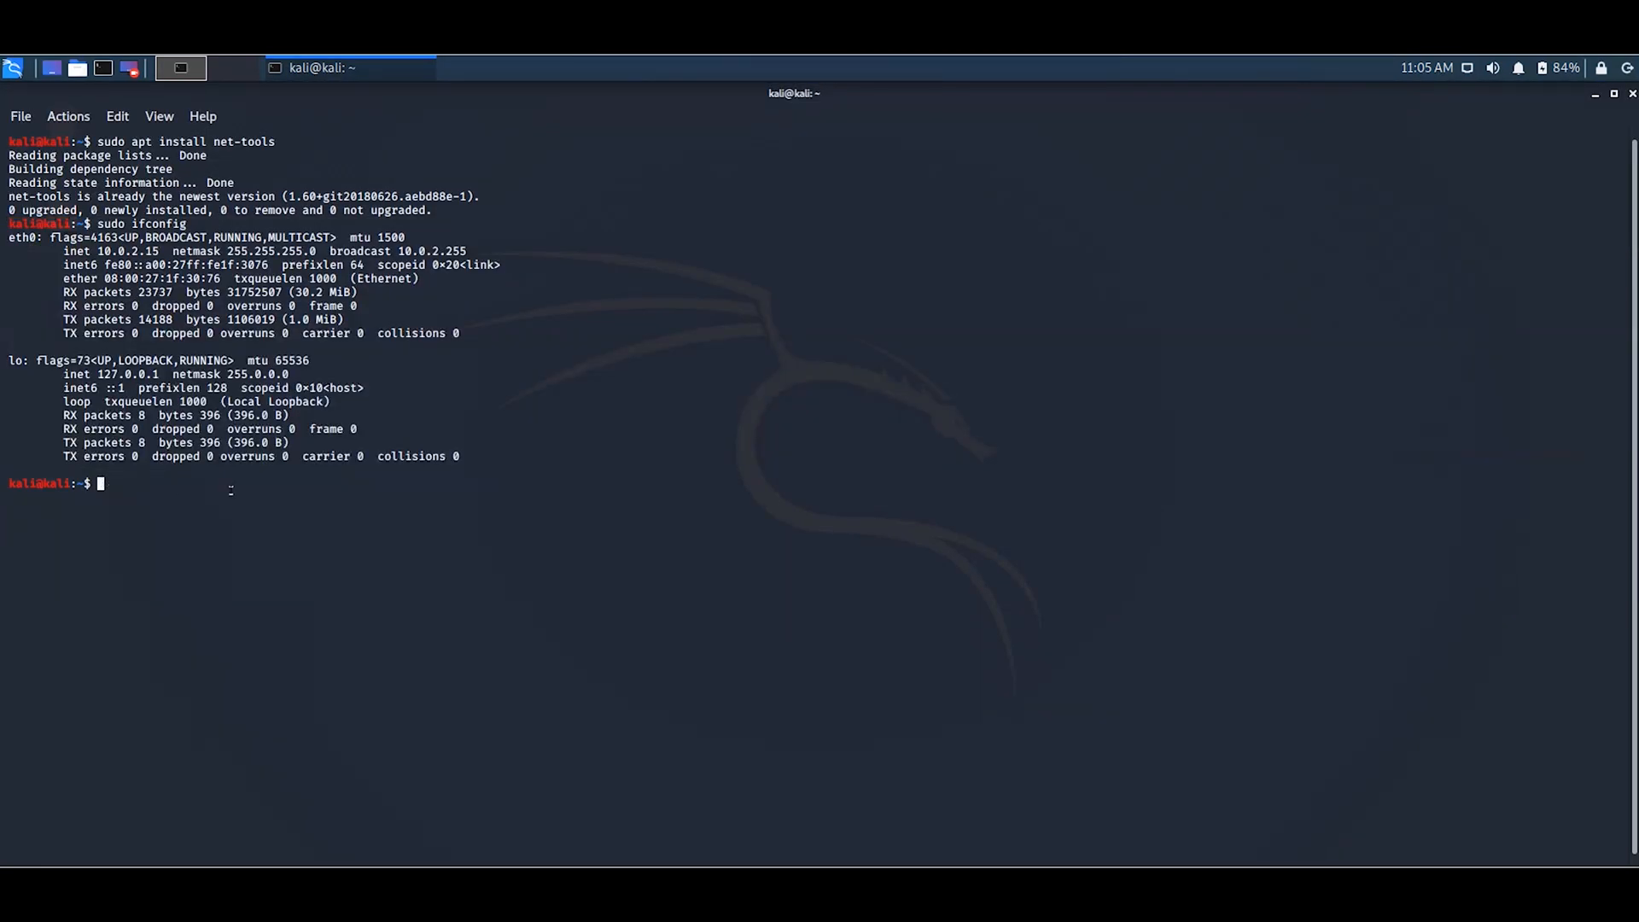
pyautogui.moveTo(456, 410)
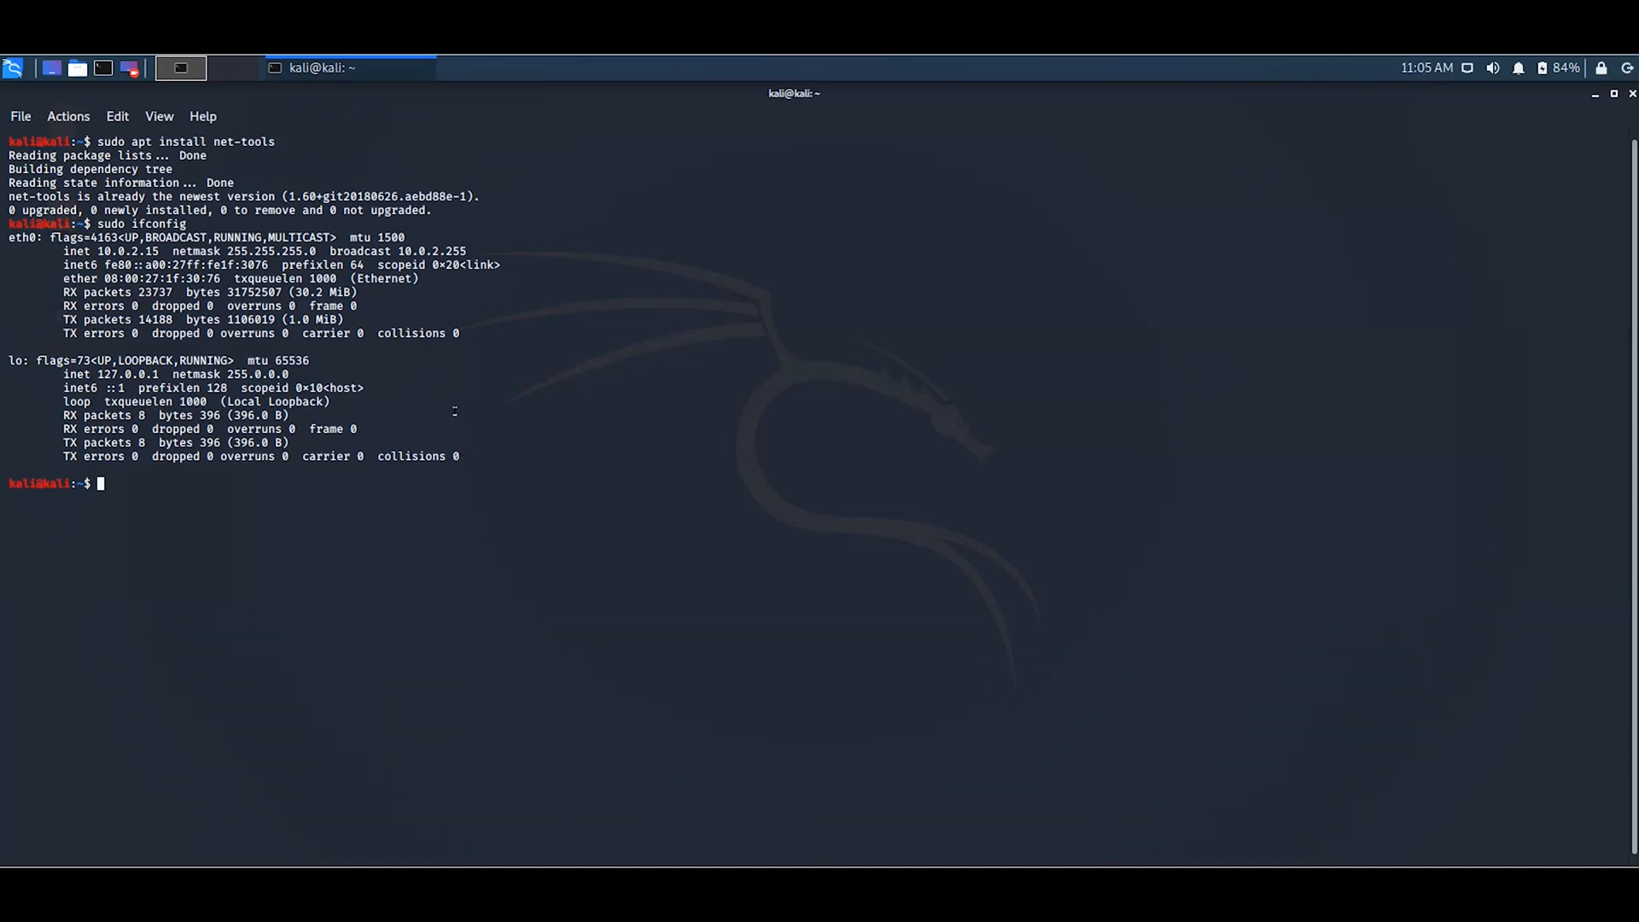